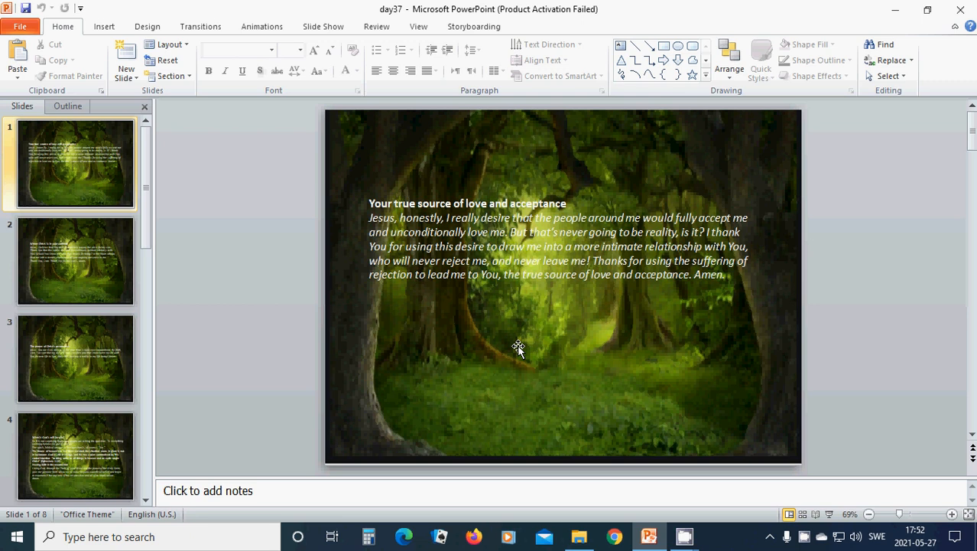
pyautogui.moveTo(456, 327)
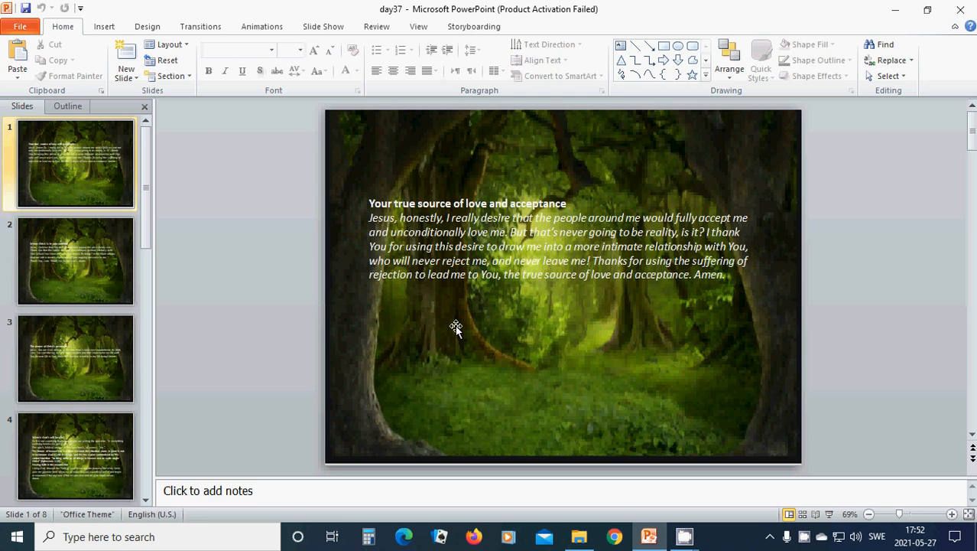
pyautogui.moveTo(469, 290)
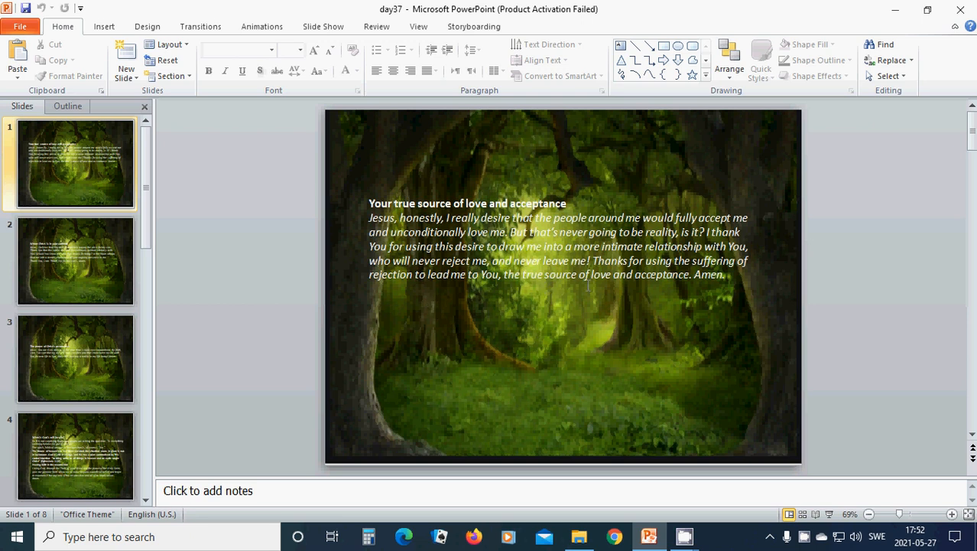
pyautogui.moveTo(558, 350)
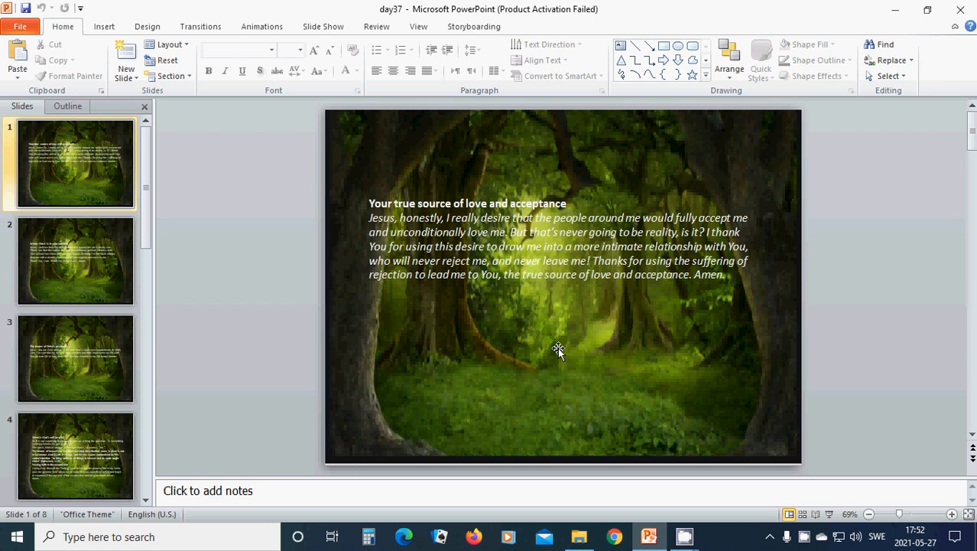
pyautogui.moveTo(81, 275)
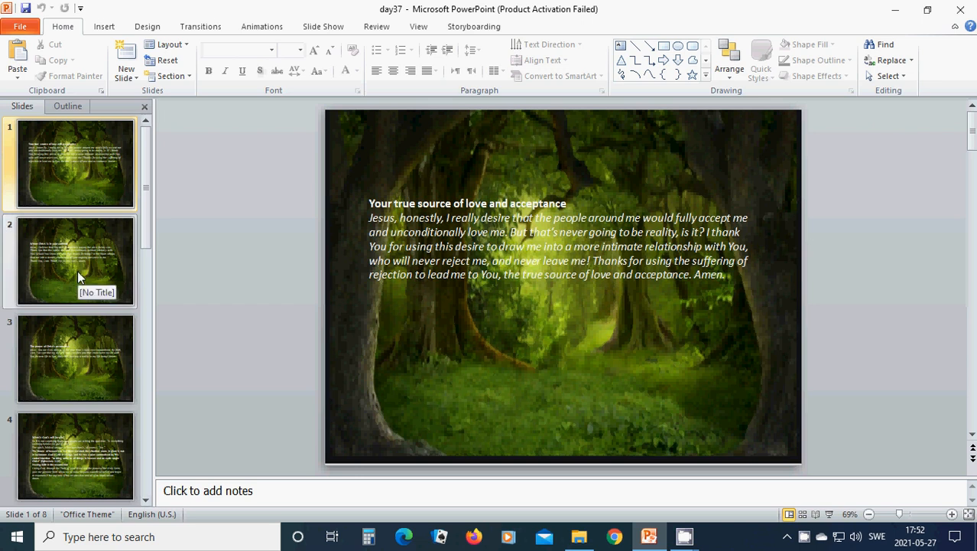
# View slide 2's prayer, then display slide 3, The power of Christ's resurrection
pyautogui.click(75, 260)
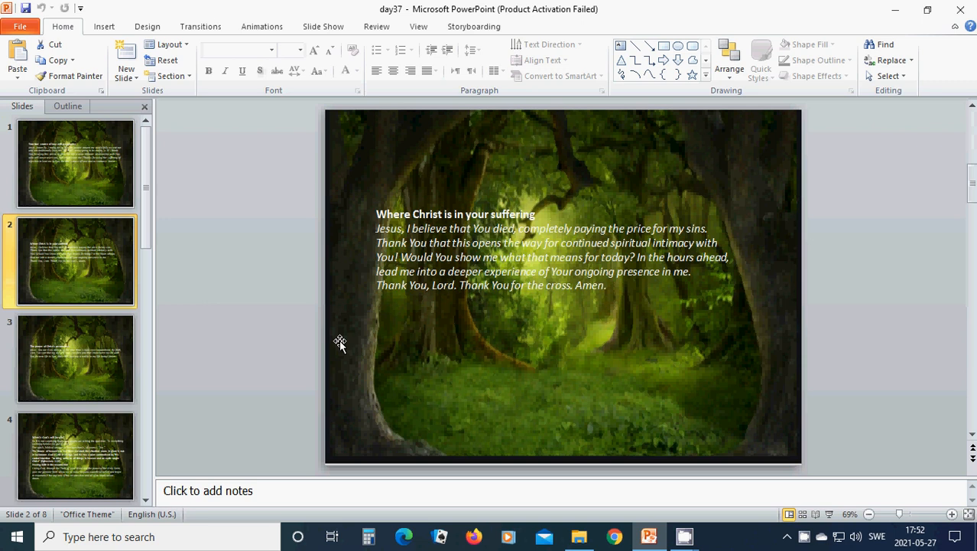
pyautogui.moveTo(330, 344)
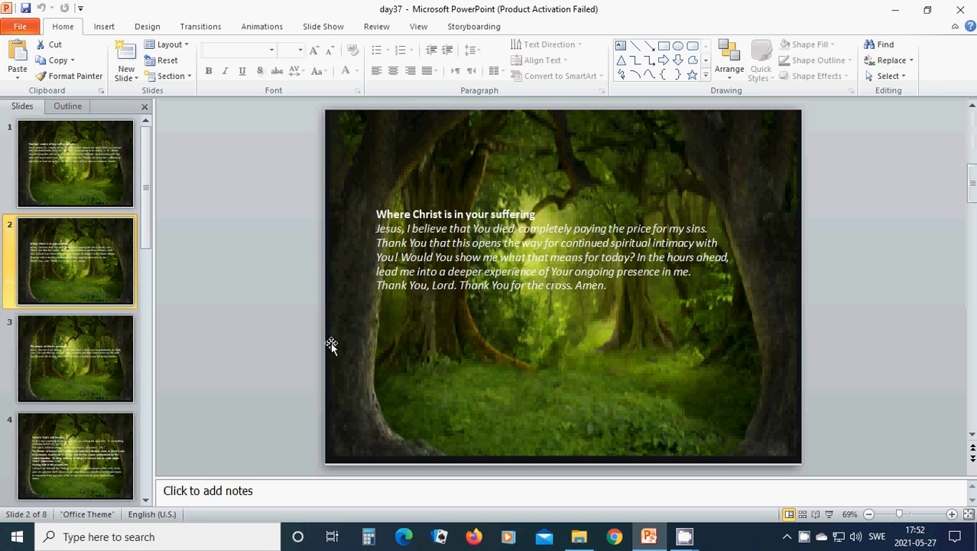
pyautogui.moveTo(353, 346)
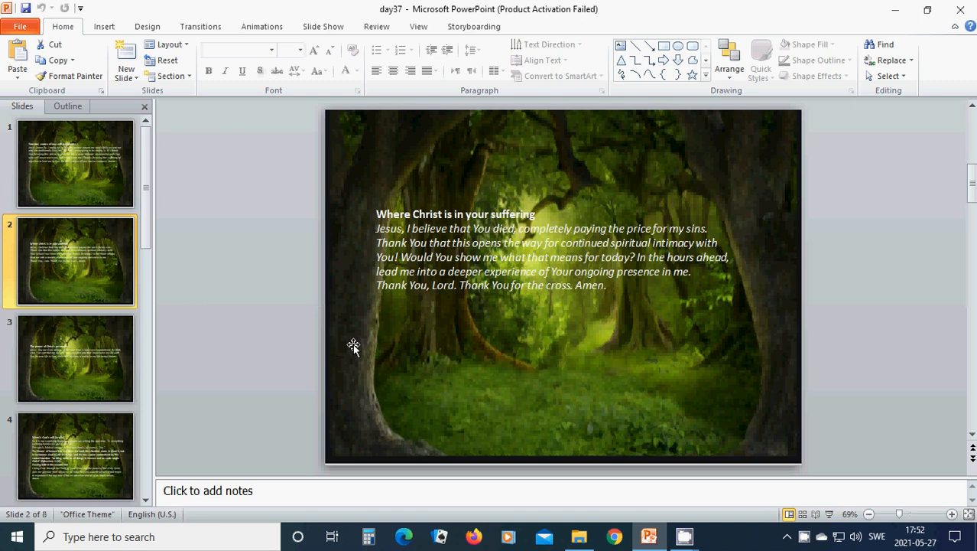
pyautogui.moveTo(372, 339)
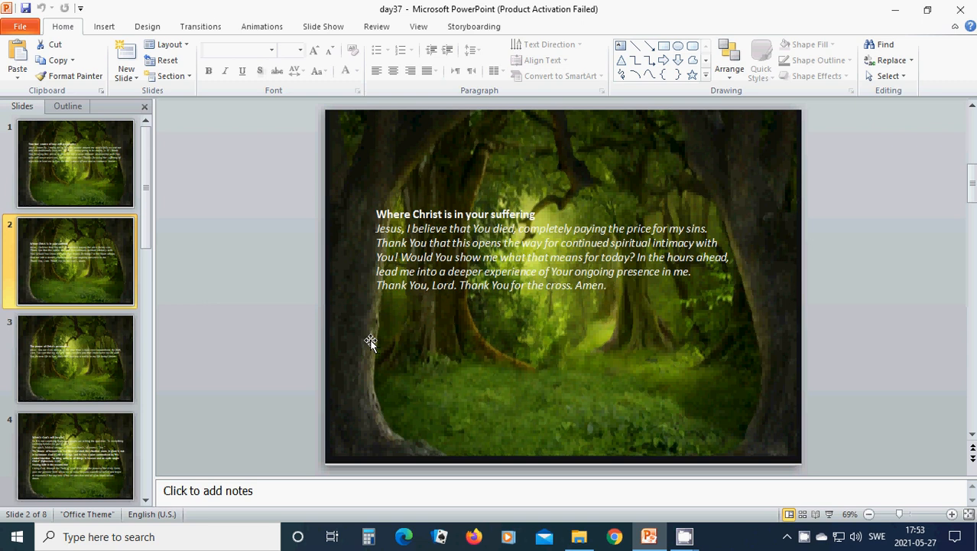
pyautogui.moveTo(390, 344)
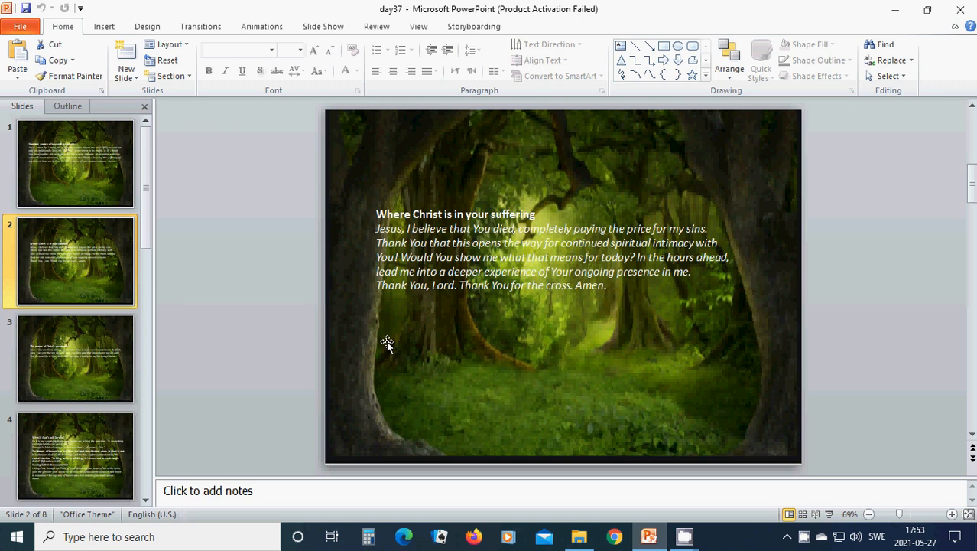
pyautogui.moveTo(380, 340)
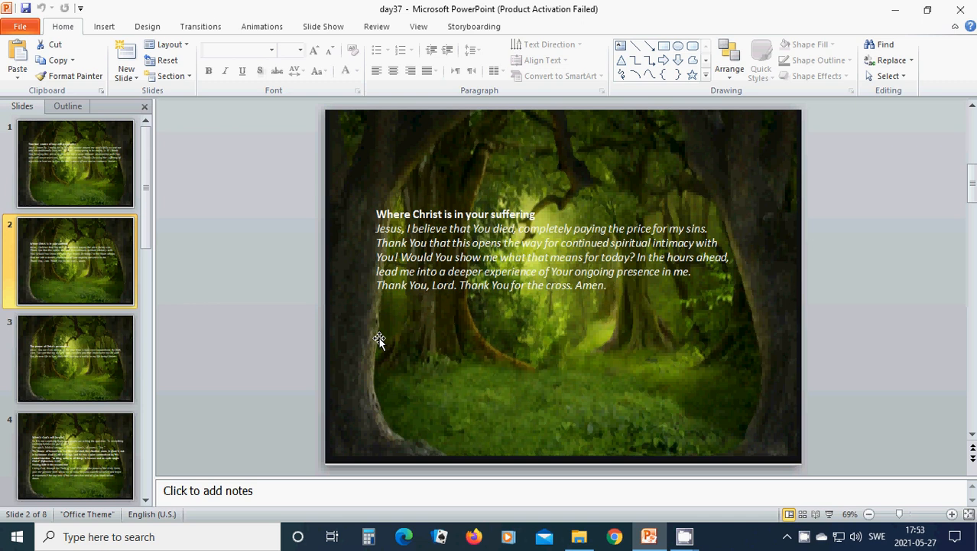
pyautogui.moveTo(422, 340)
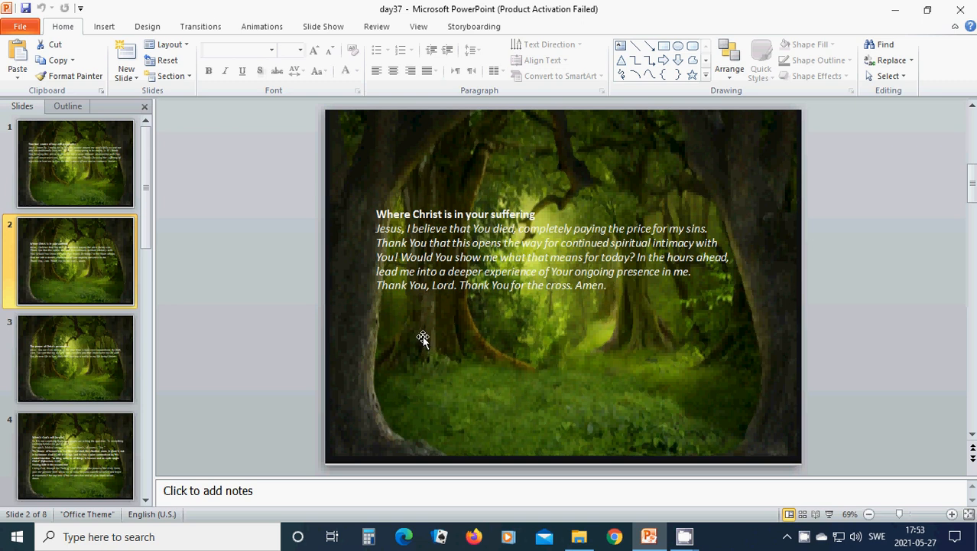
pyautogui.moveTo(419, 337)
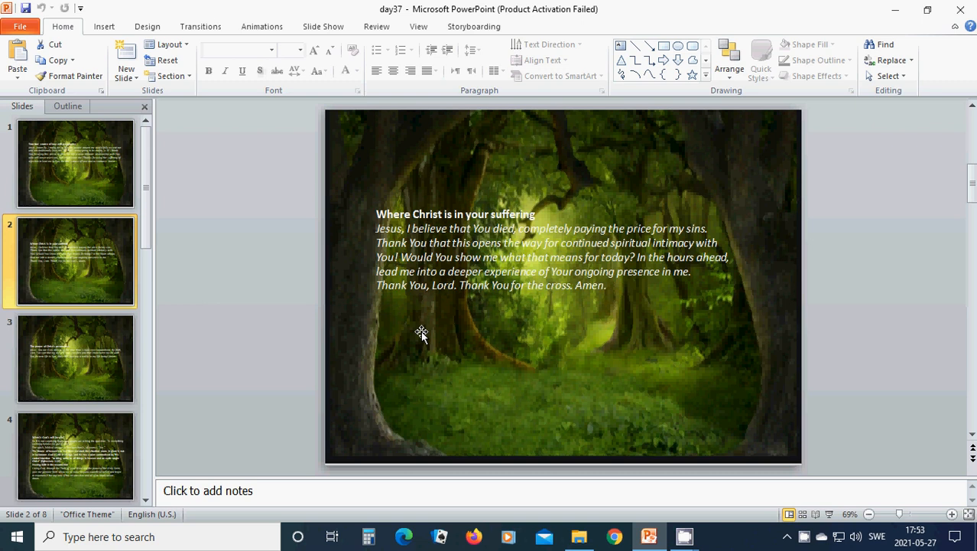
pyautogui.click(75, 358)
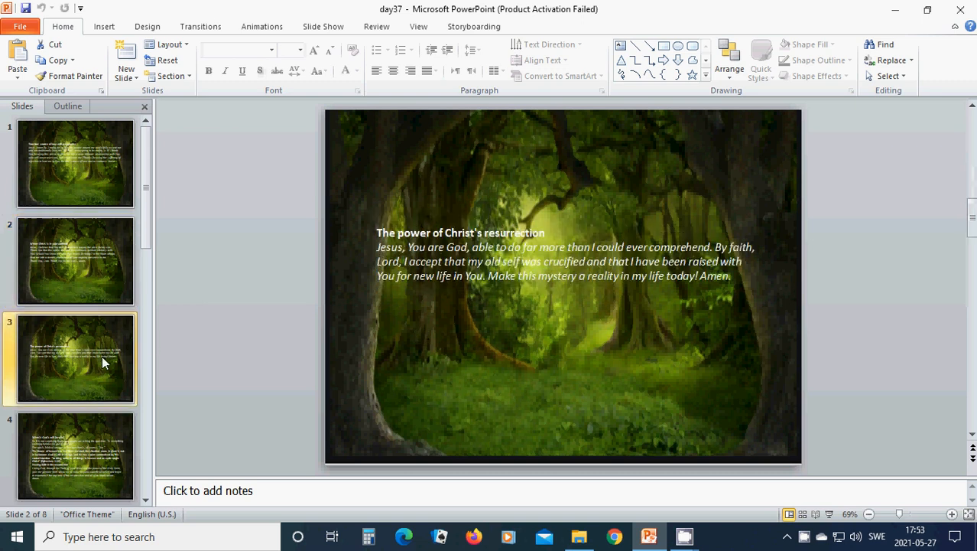
pyautogui.click(75, 358)
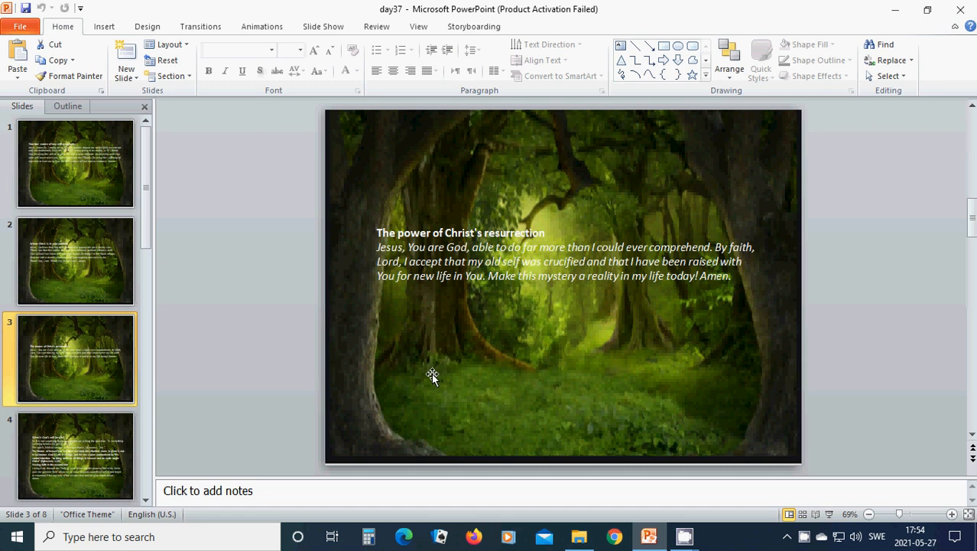
pyautogui.moveTo(410, 381)
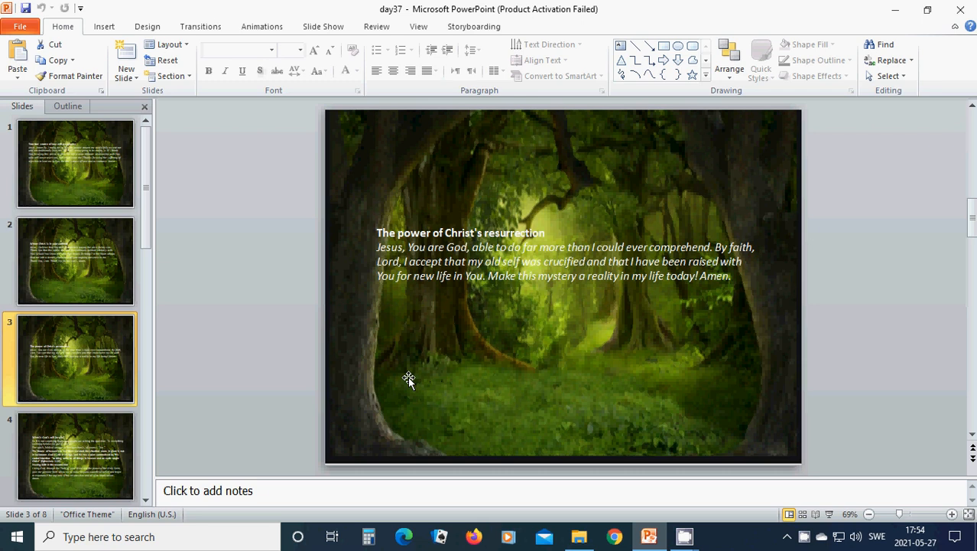
pyautogui.moveTo(453, 330)
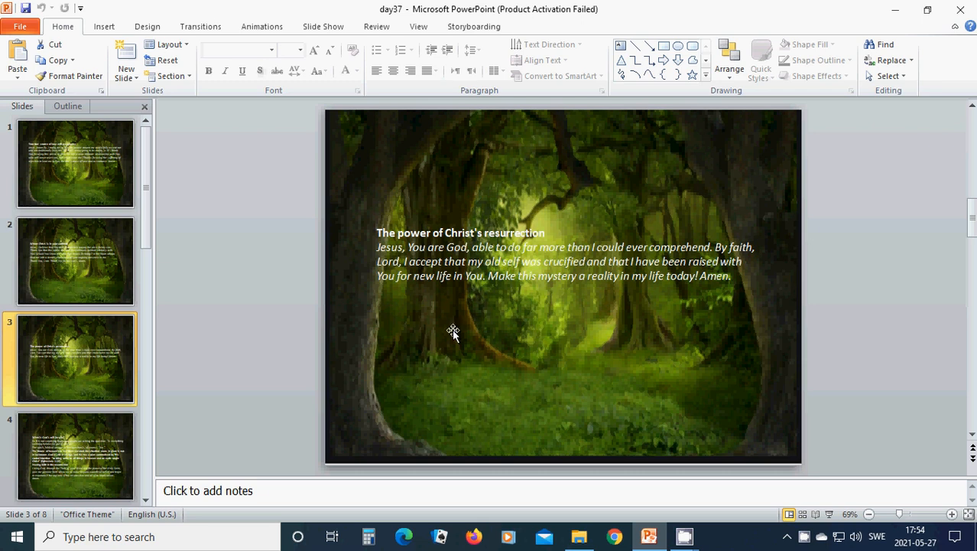
pyautogui.moveTo(444, 336)
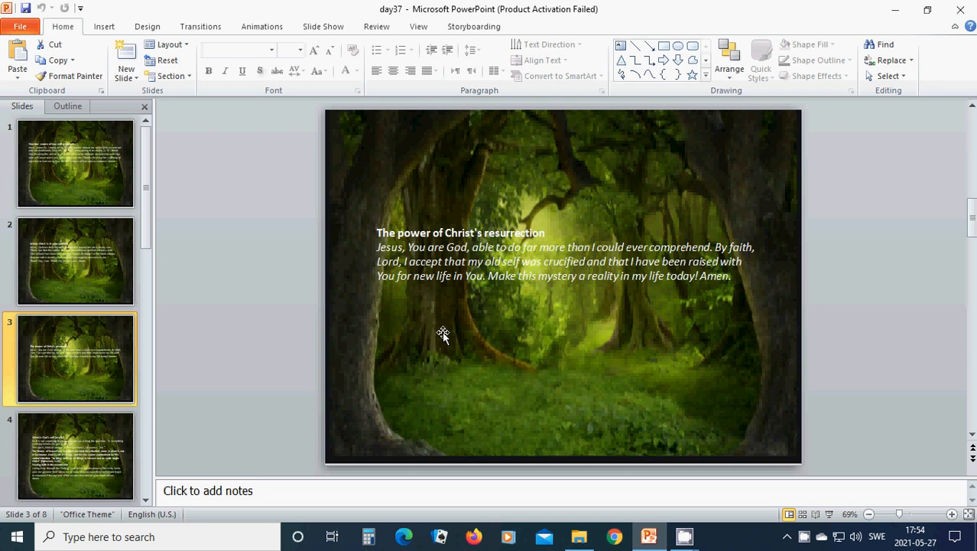
pyautogui.moveTo(462, 338)
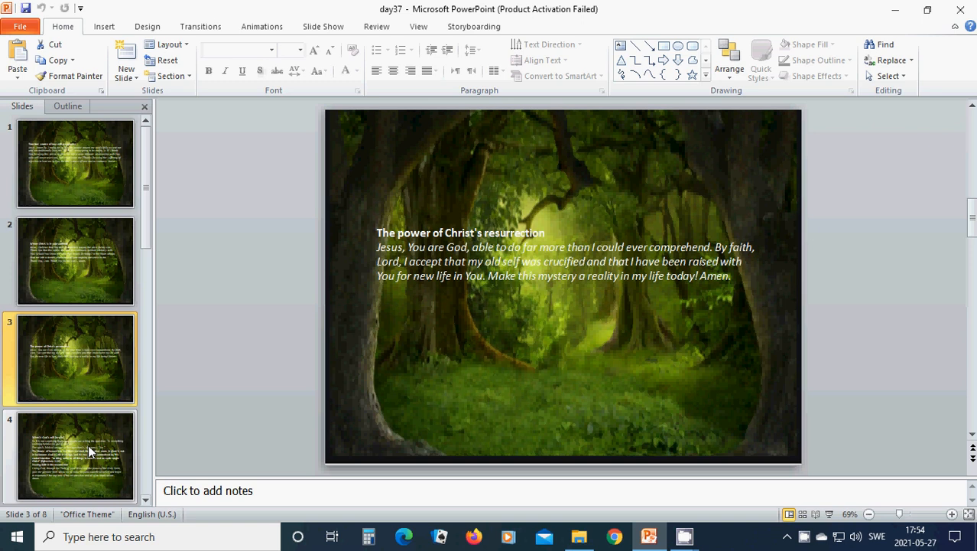
pyautogui.click(75, 456)
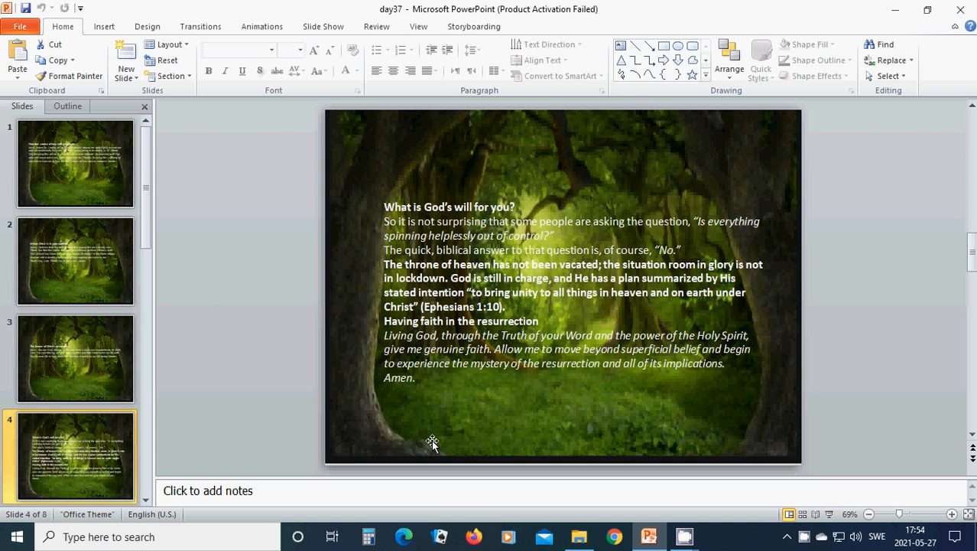
pyautogui.moveTo(447, 430)
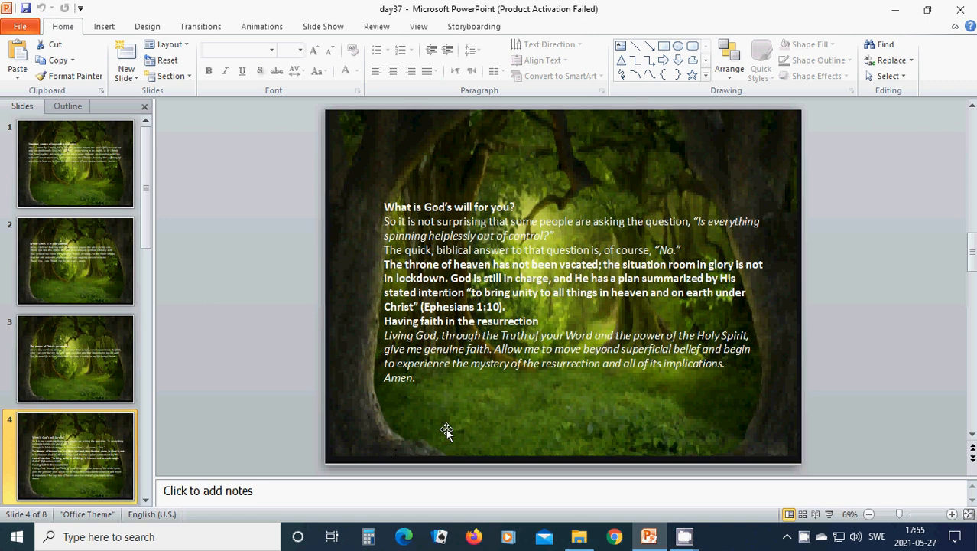
pyautogui.moveTo(444, 421)
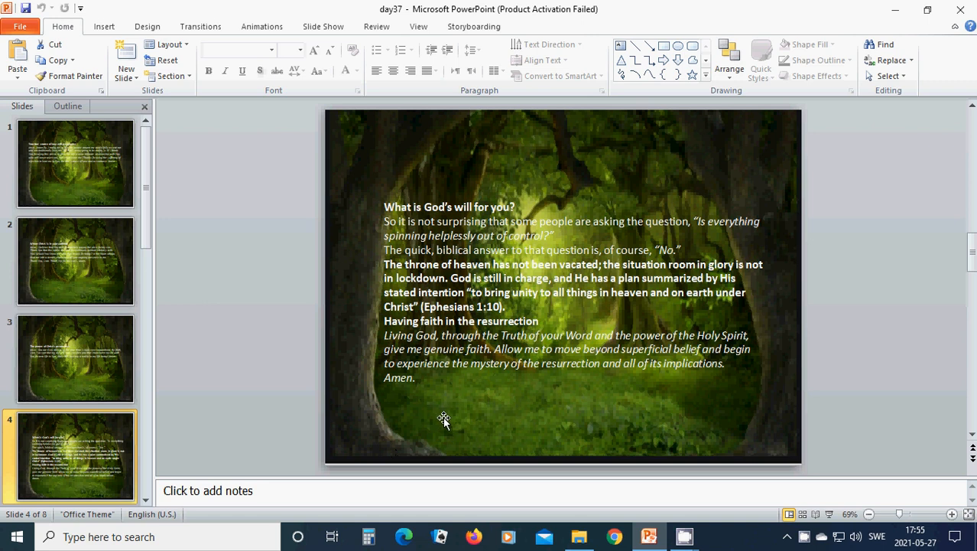
pyautogui.moveTo(462, 403)
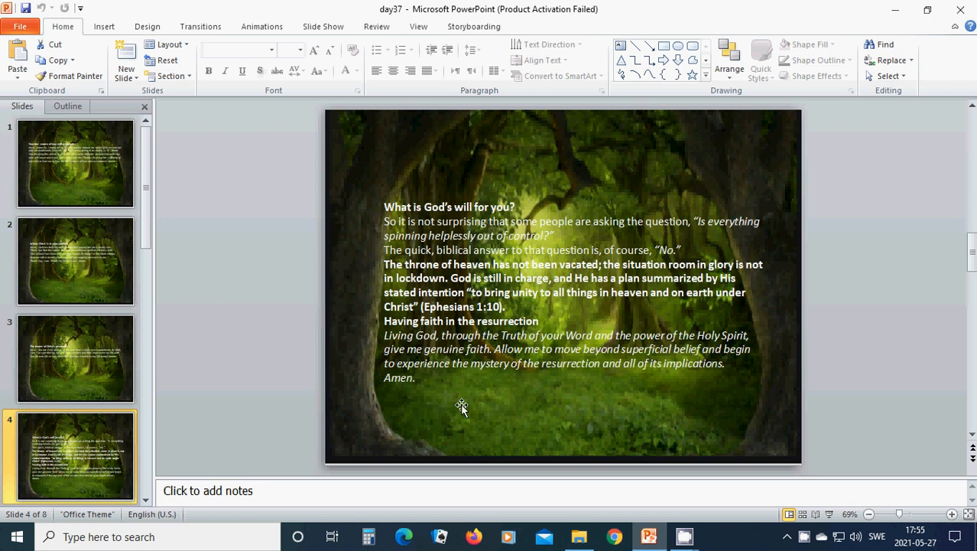
pyautogui.moveTo(462, 401)
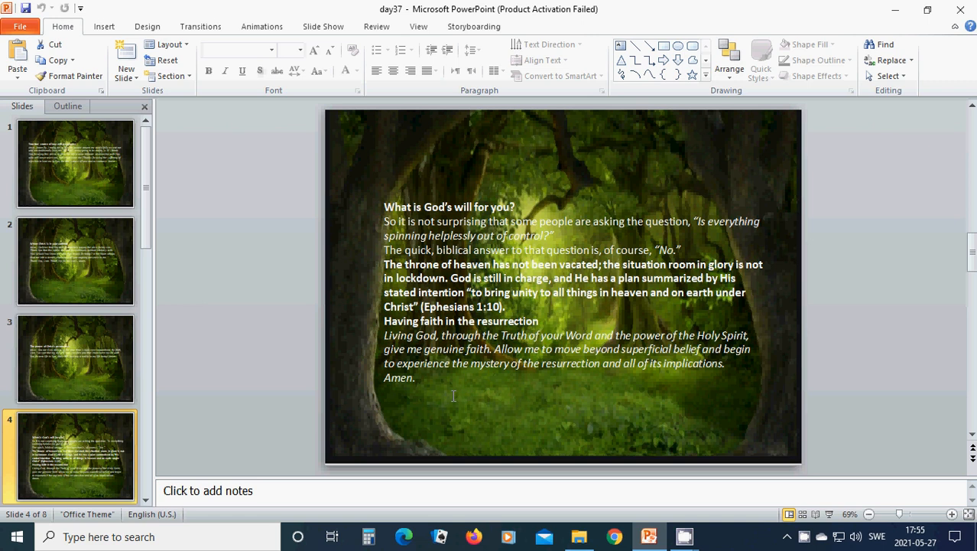
pyautogui.moveTo(450, 392)
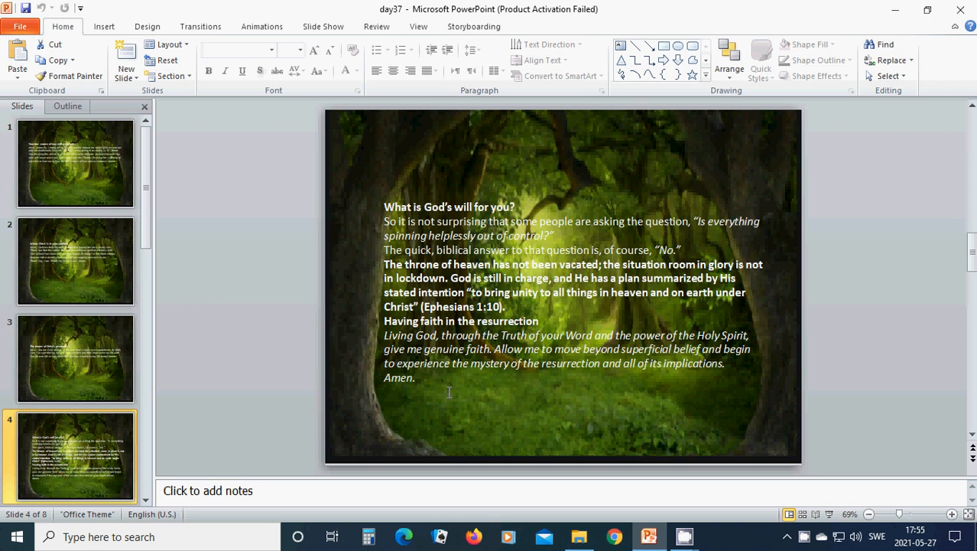
pyautogui.moveTo(436, 391)
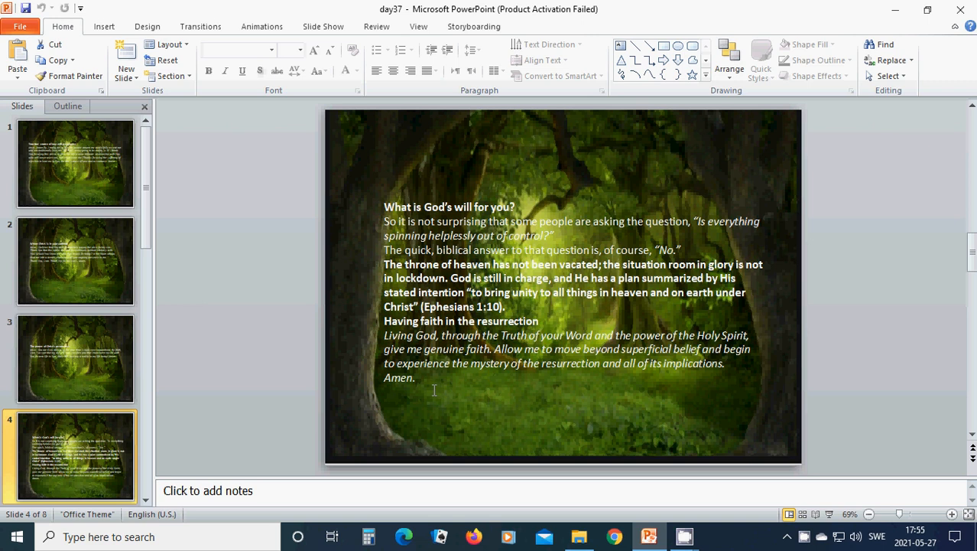
pyautogui.moveTo(430, 393)
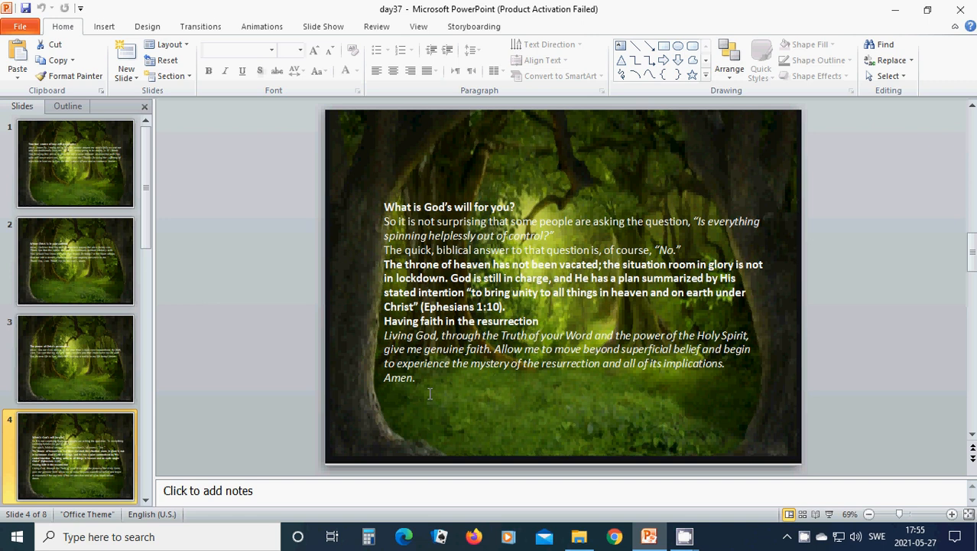
pyautogui.moveTo(459, 398)
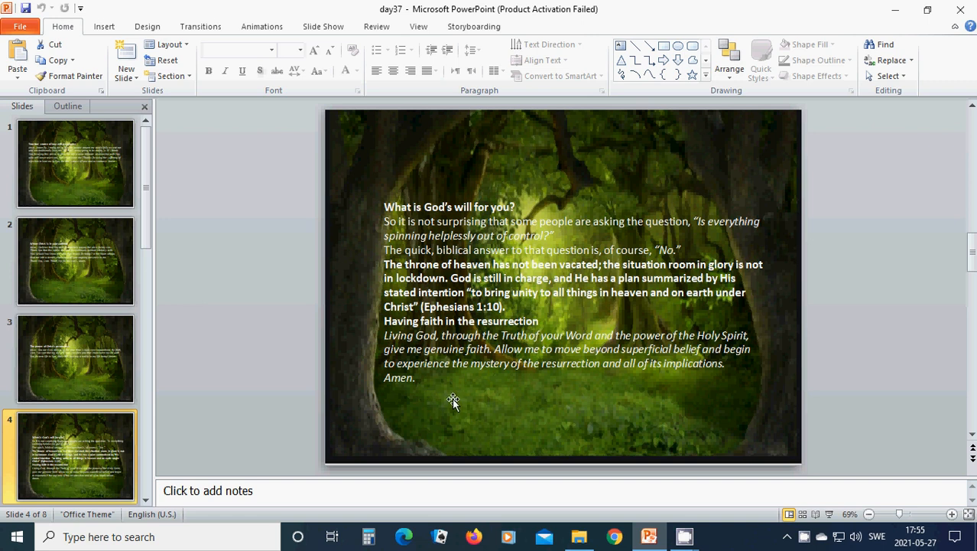
pyautogui.moveTo(441, 388)
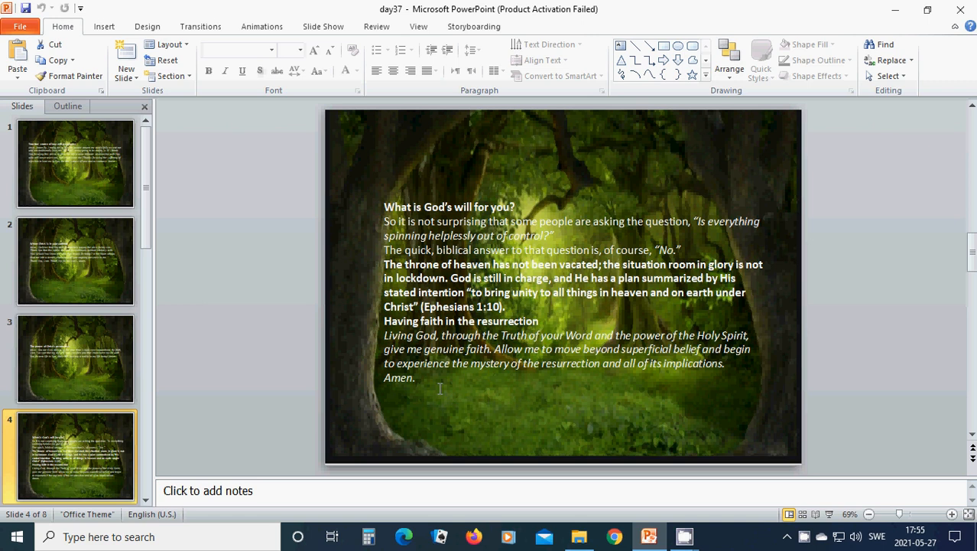
pyautogui.moveTo(419, 386)
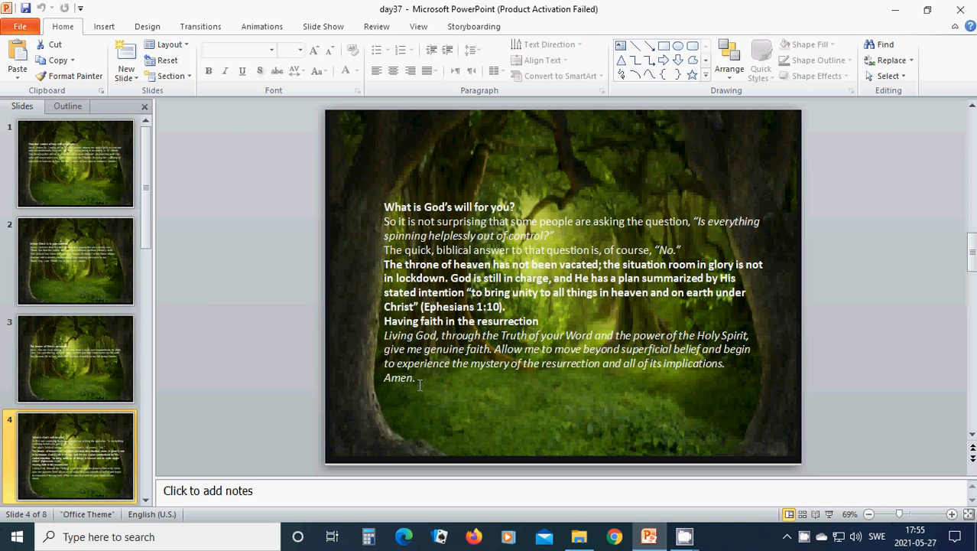
pyautogui.moveTo(425, 389)
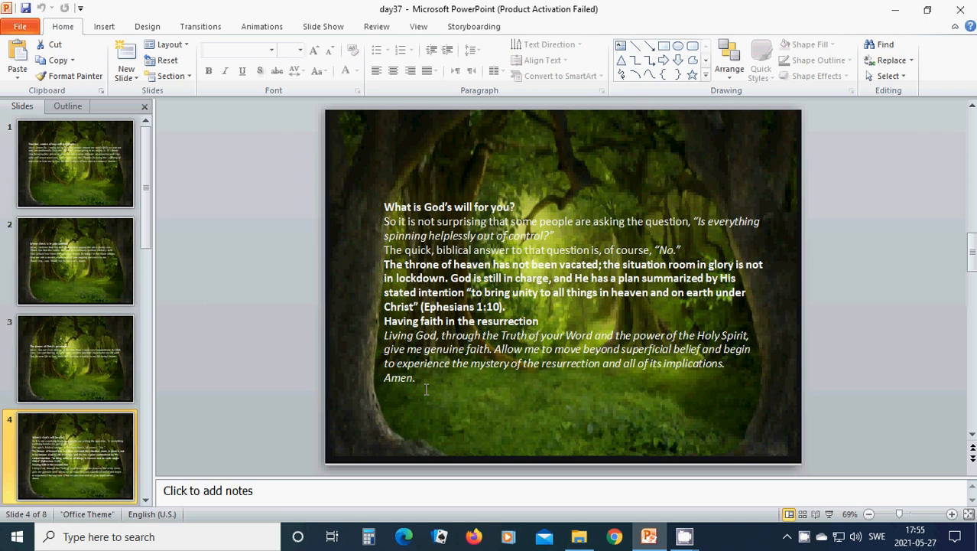
pyautogui.moveTo(468, 390)
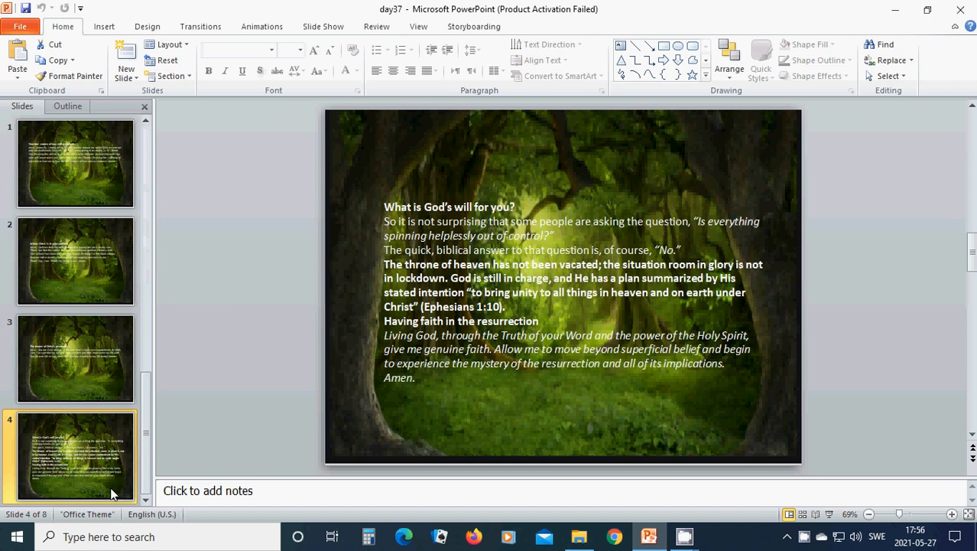
pyautogui.scroll(-3)
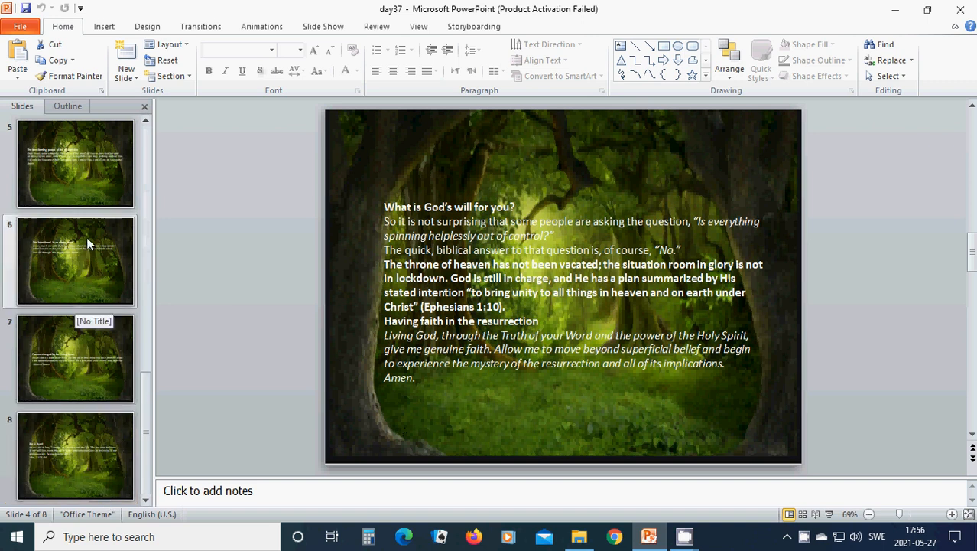
# View slide 5's transforming-power prayer, then display slide 6, The hope found in an empty tomb
pyautogui.click(75, 162)
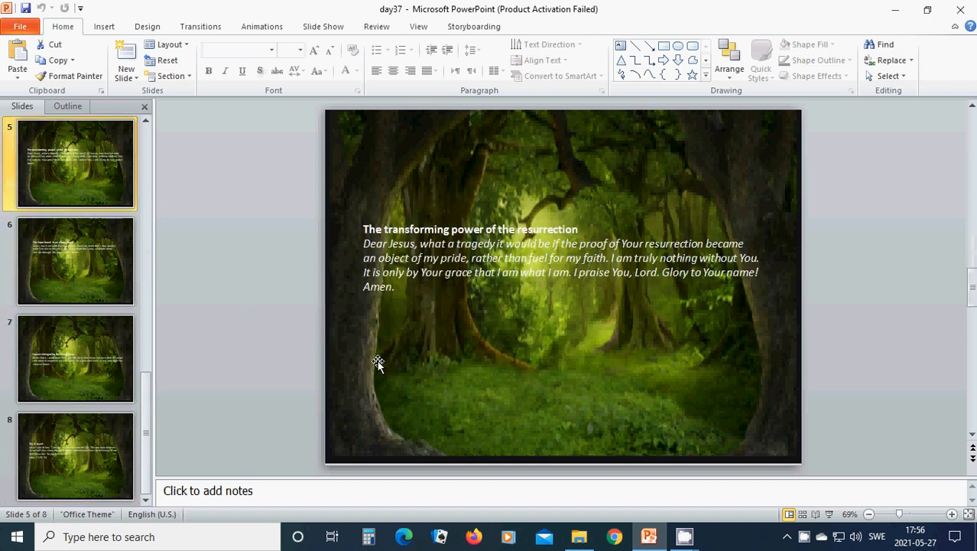
pyautogui.moveTo(370, 366)
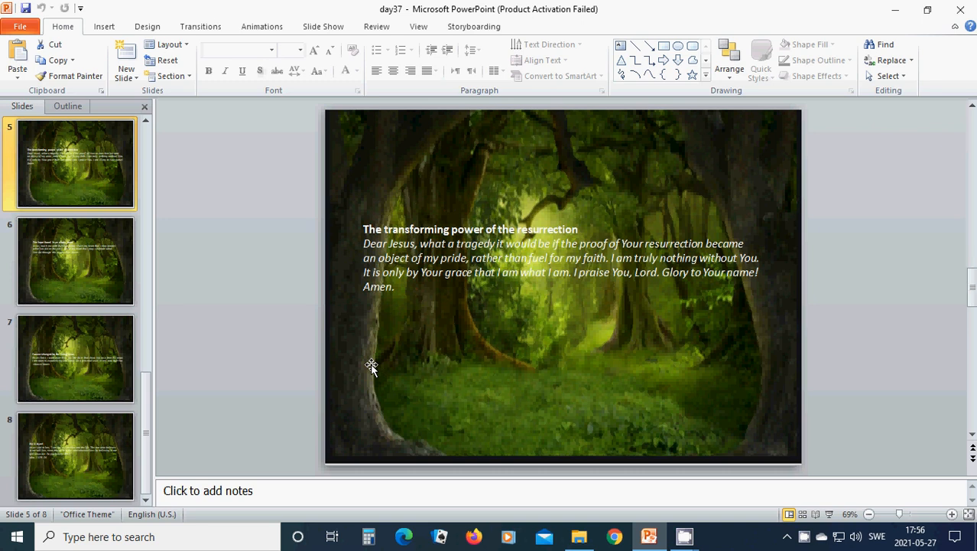
pyautogui.moveTo(421, 359)
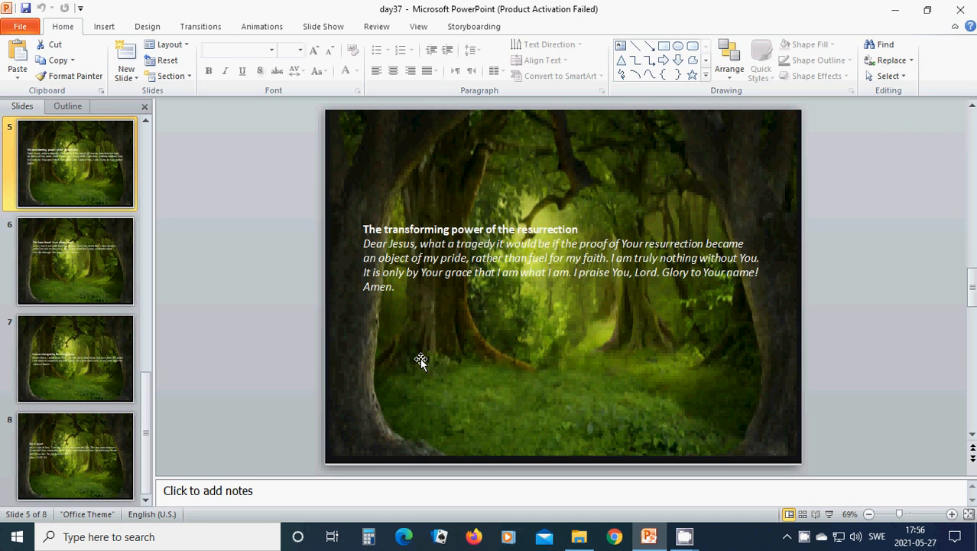
pyautogui.moveTo(450, 351)
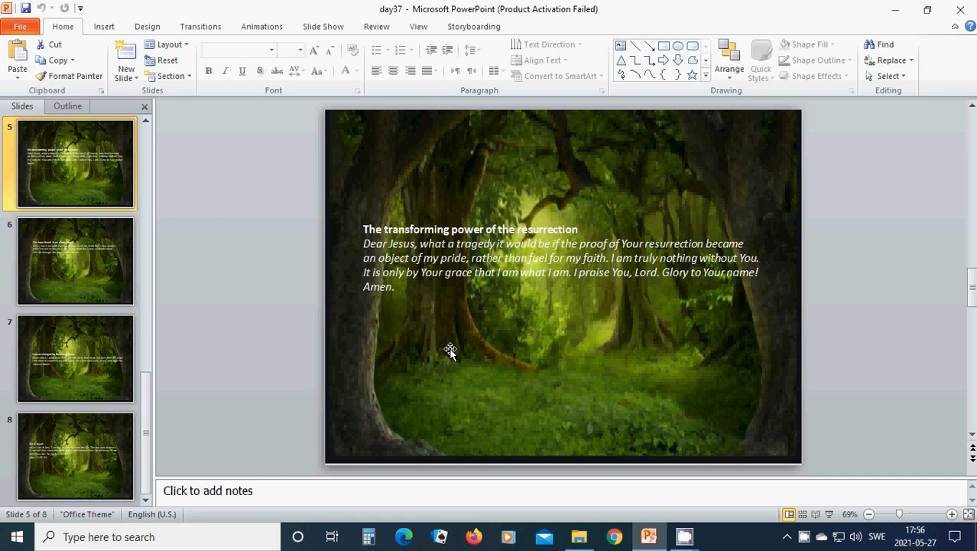
pyautogui.moveTo(468, 339)
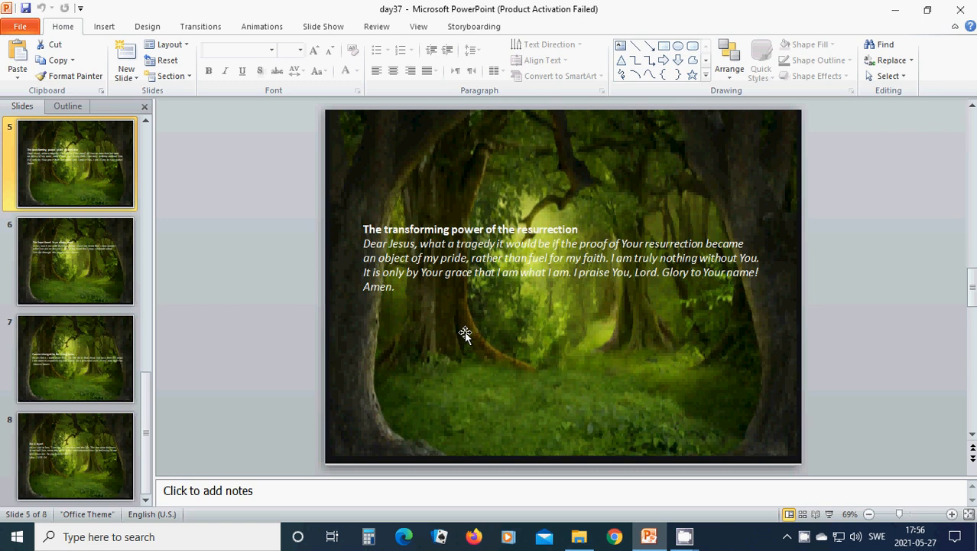
pyautogui.moveTo(459, 337)
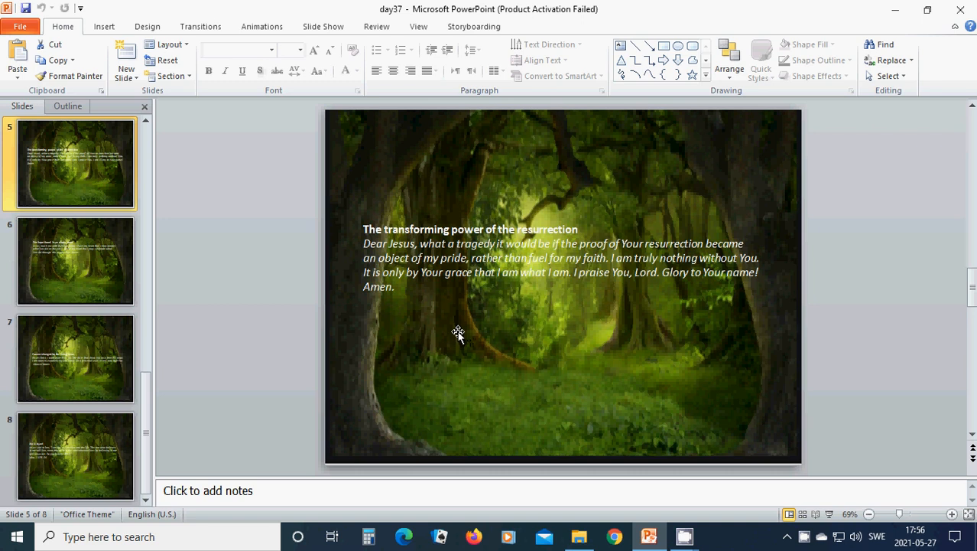
pyautogui.moveTo(462, 343)
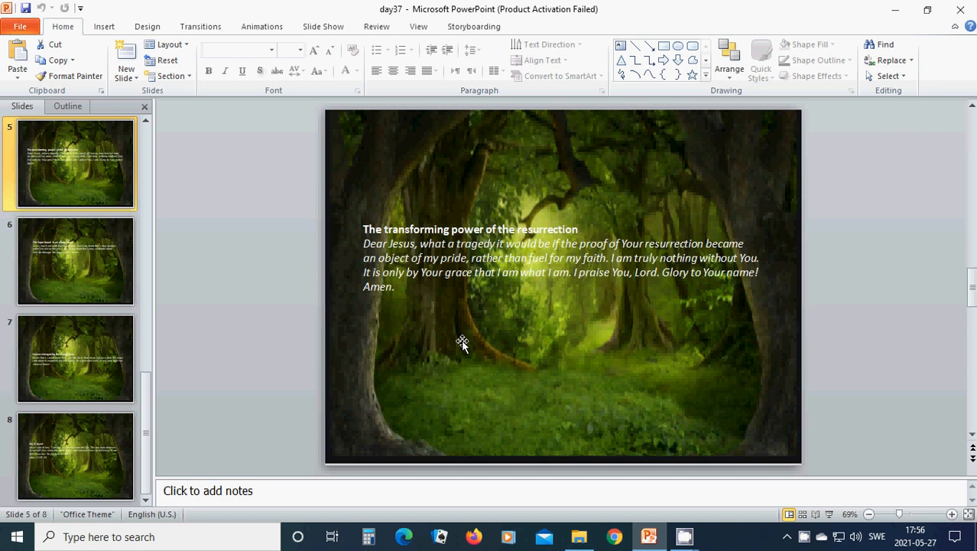
pyautogui.moveTo(436, 358)
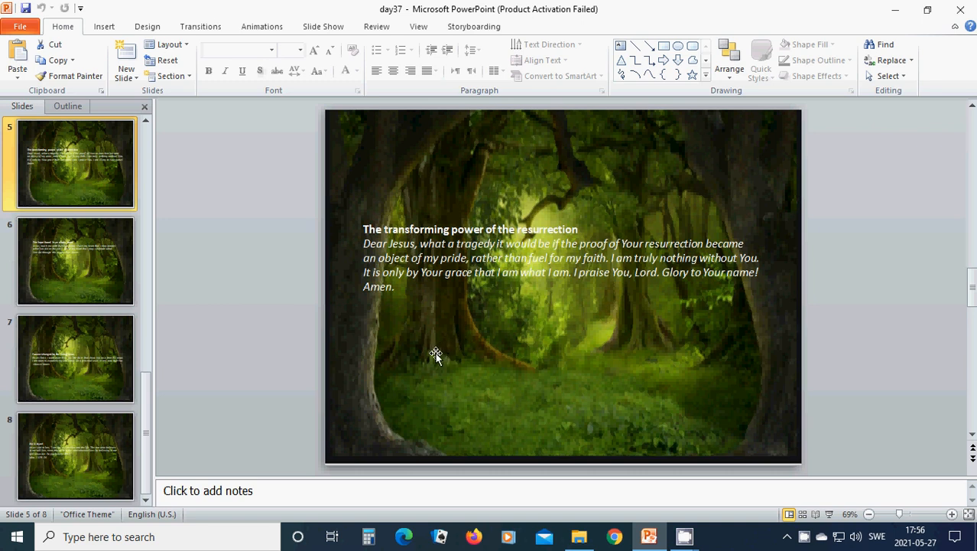
pyautogui.moveTo(413, 361)
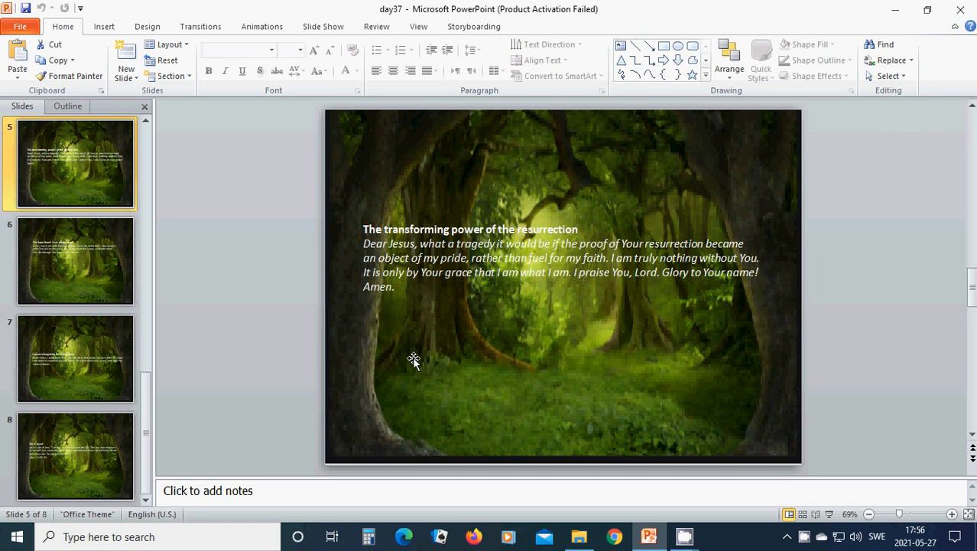
pyautogui.moveTo(407, 361)
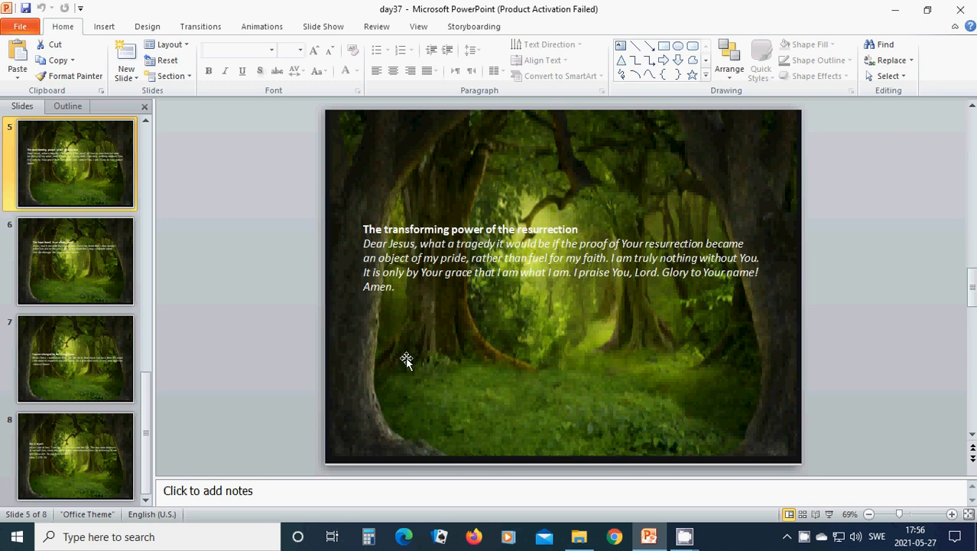
pyautogui.moveTo(395, 361)
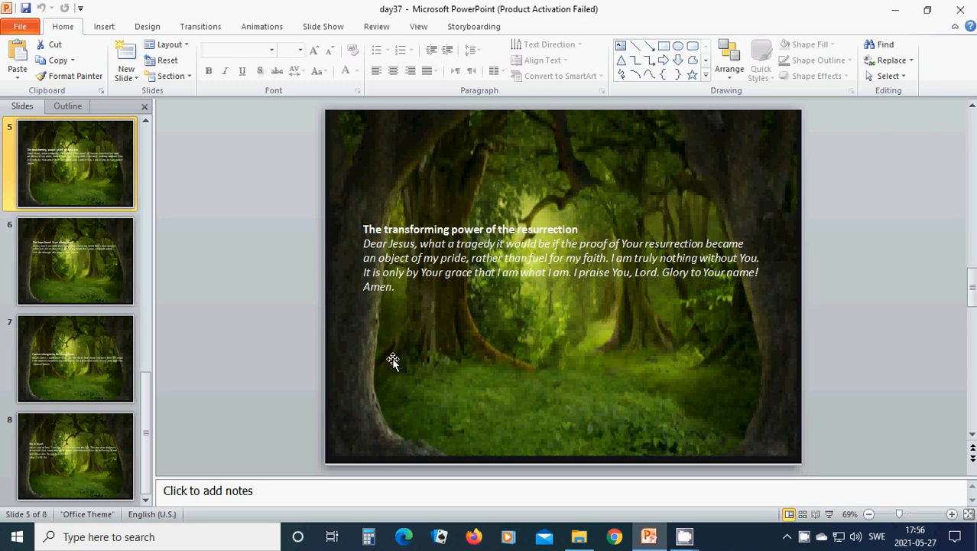
pyautogui.moveTo(390, 364)
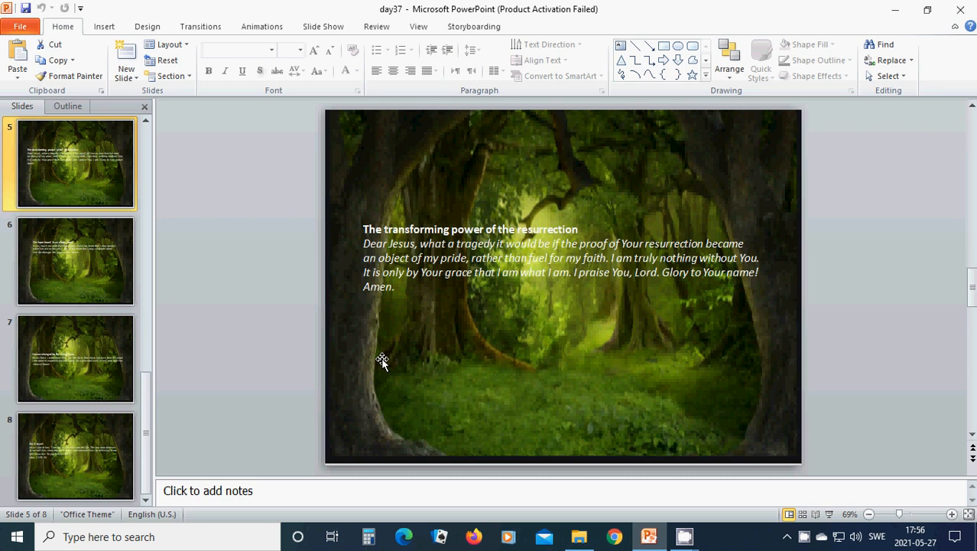
pyautogui.moveTo(373, 359)
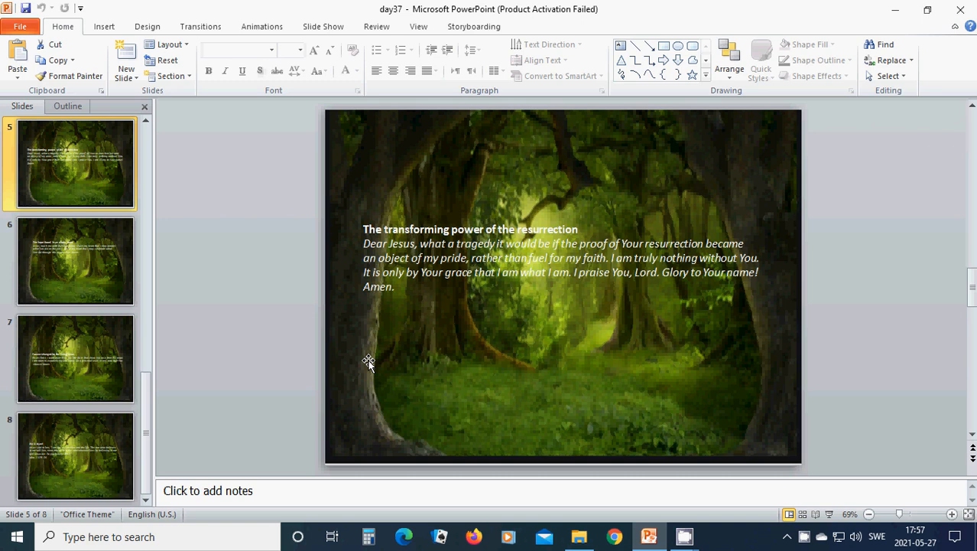
pyautogui.moveTo(365, 363)
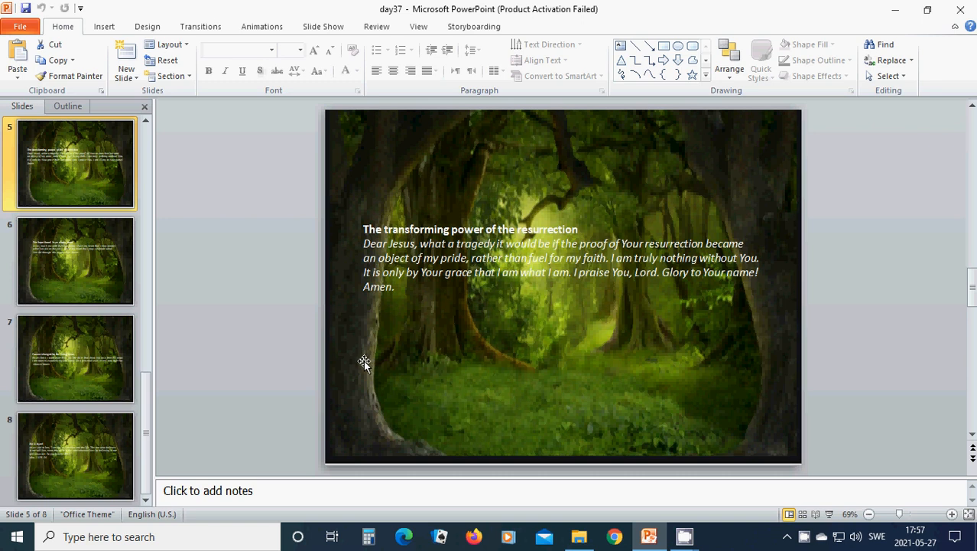
pyautogui.moveTo(364, 368)
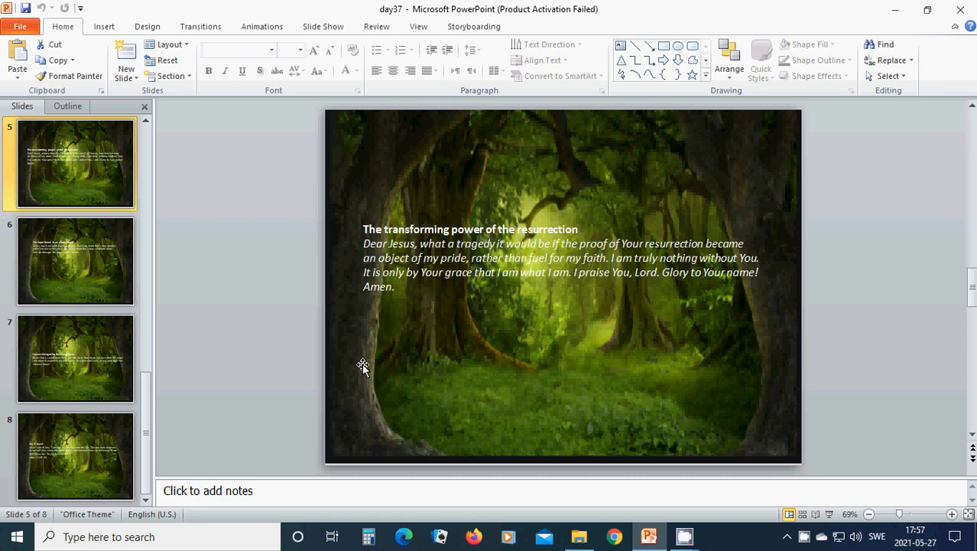
pyautogui.moveTo(358, 367)
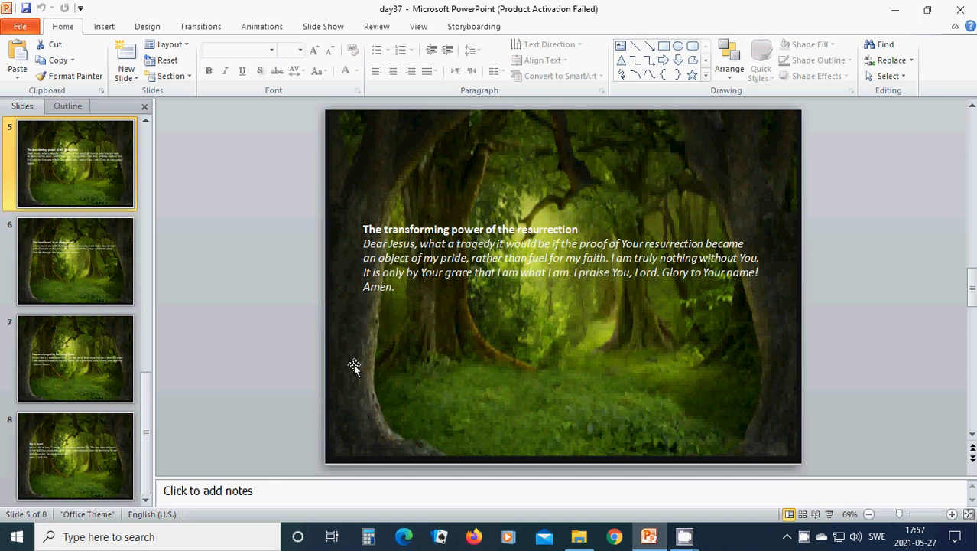
pyautogui.moveTo(352, 358)
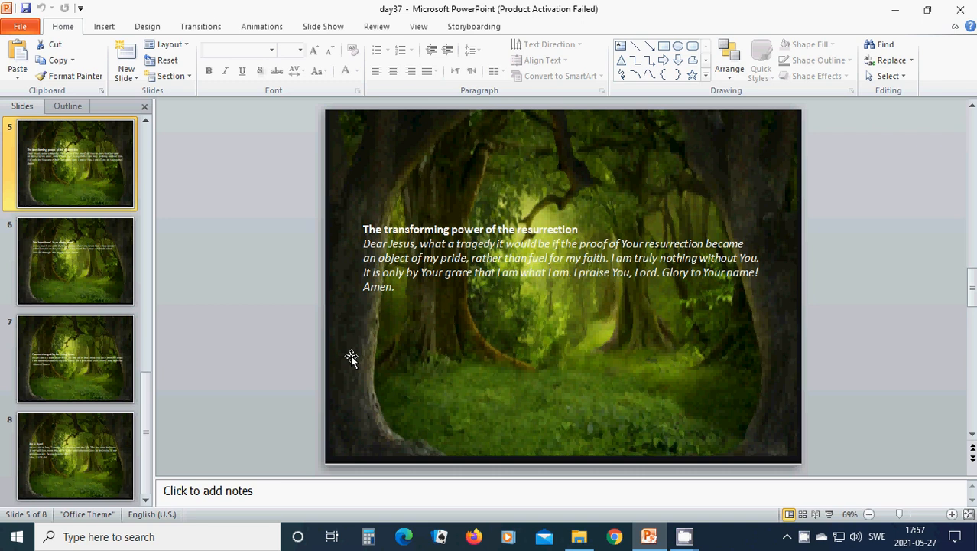
pyautogui.moveTo(245, 302)
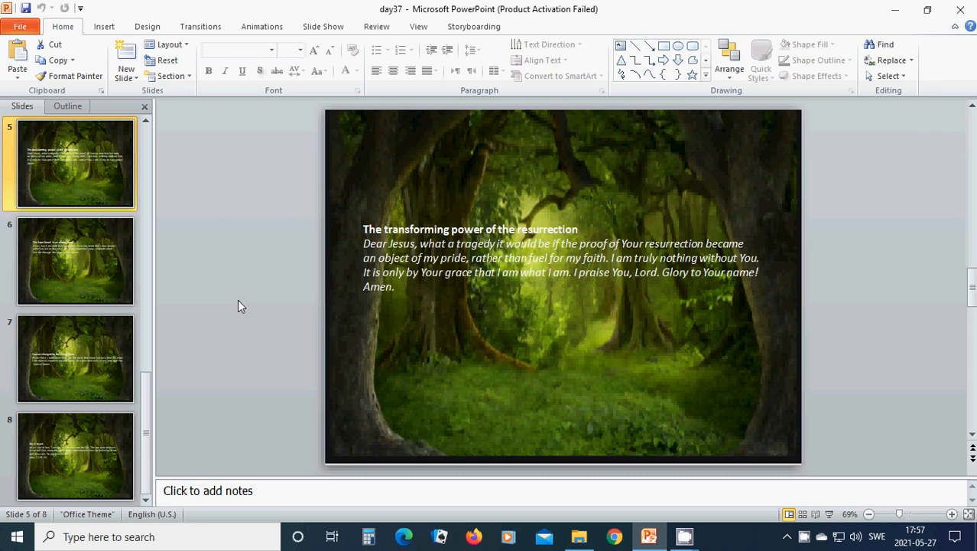
pyautogui.moveTo(232, 309)
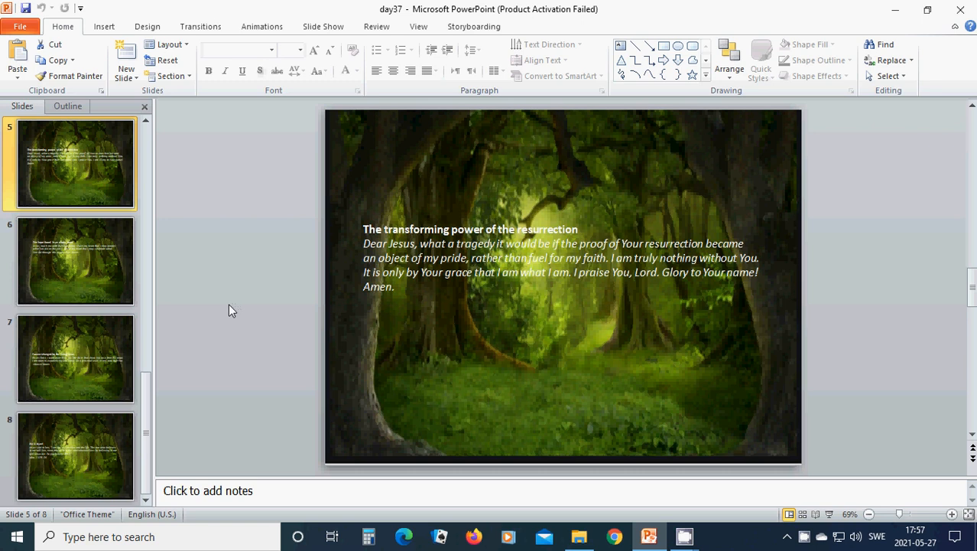
pyautogui.moveTo(336, 322)
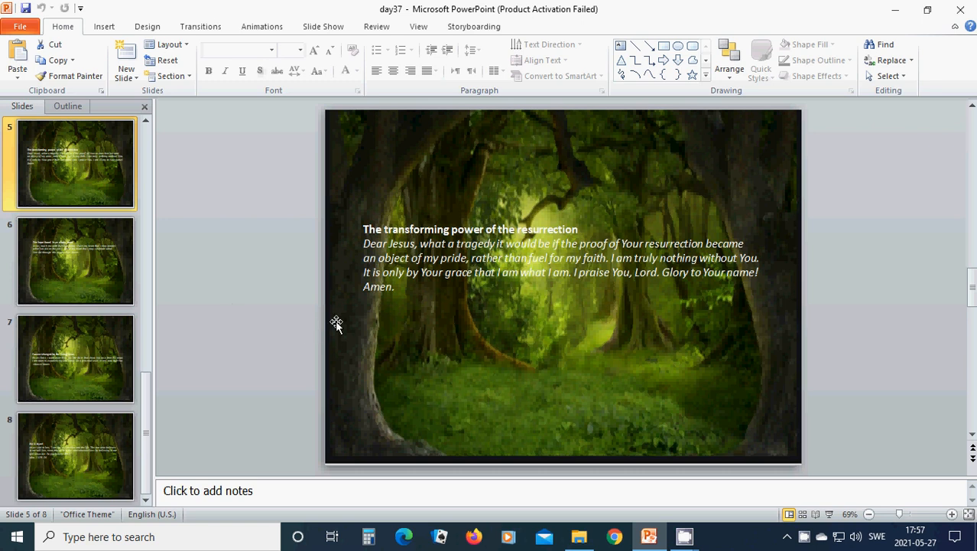
pyautogui.moveTo(321, 327)
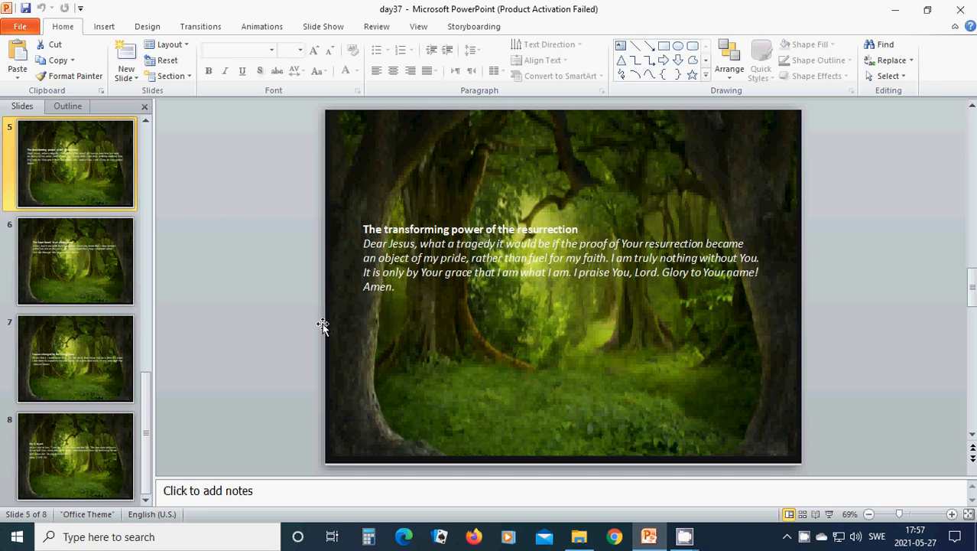
pyautogui.moveTo(322, 331)
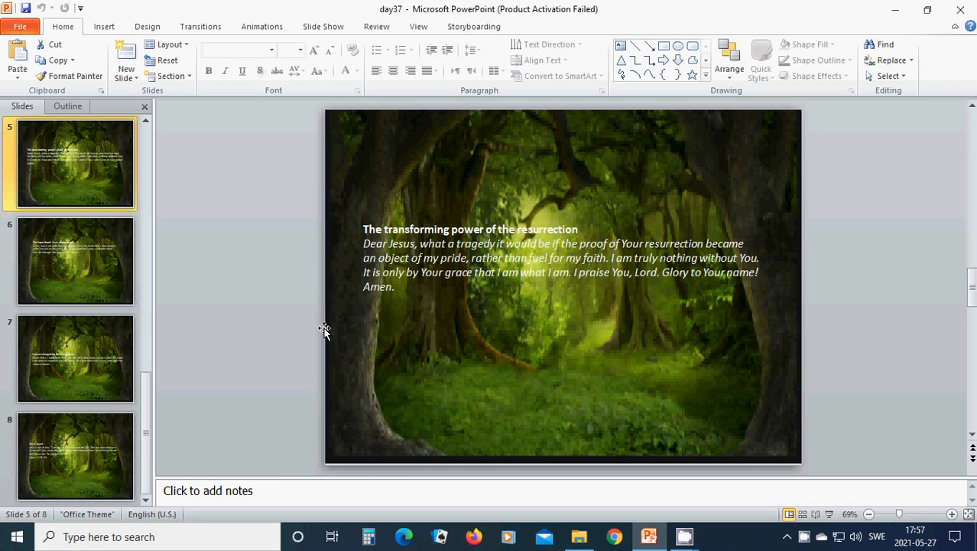
pyautogui.moveTo(328, 337)
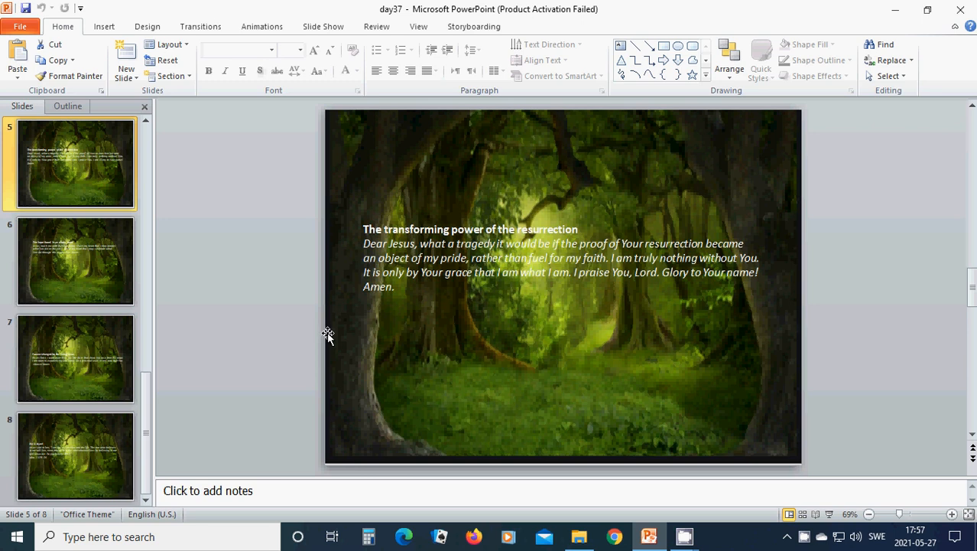
pyautogui.moveTo(326, 330)
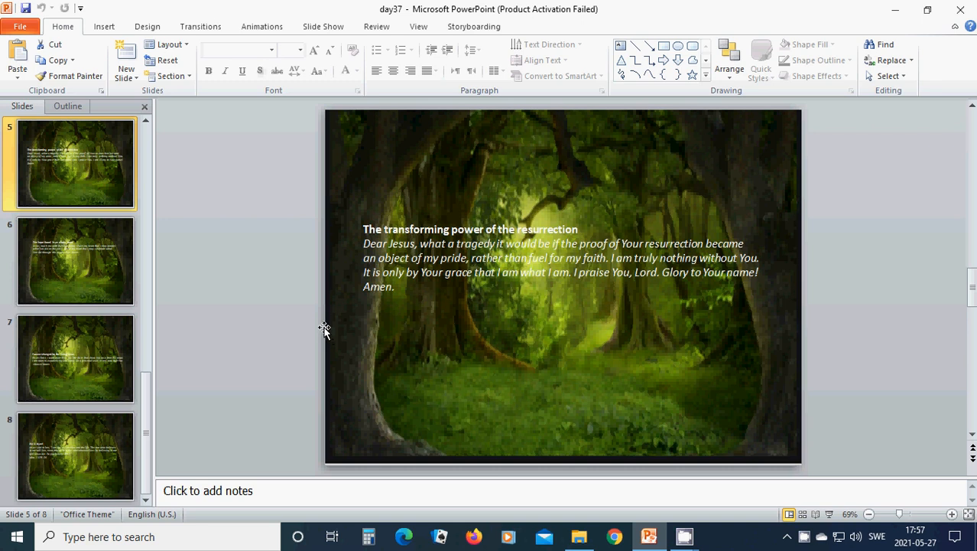
pyautogui.moveTo(315, 325)
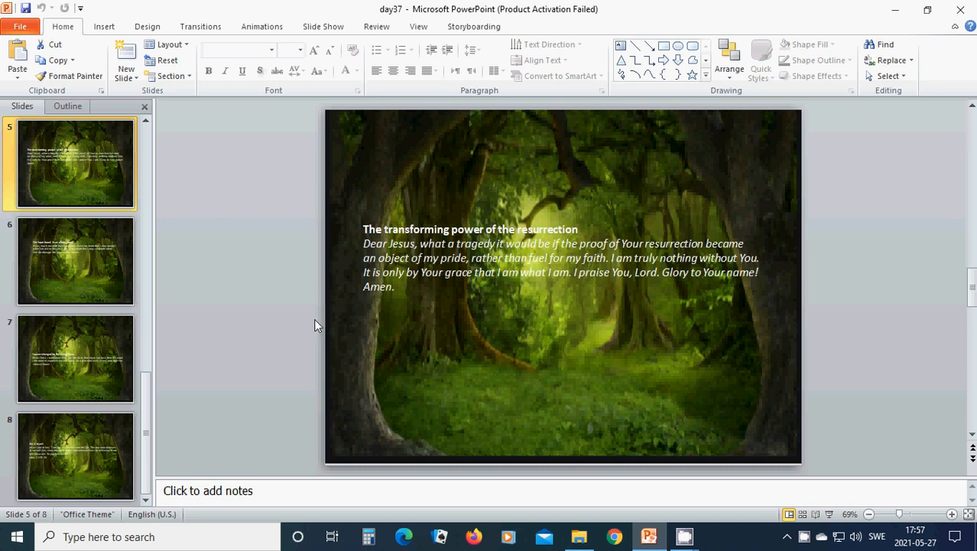
pyautogui.moveTo(312, 325)
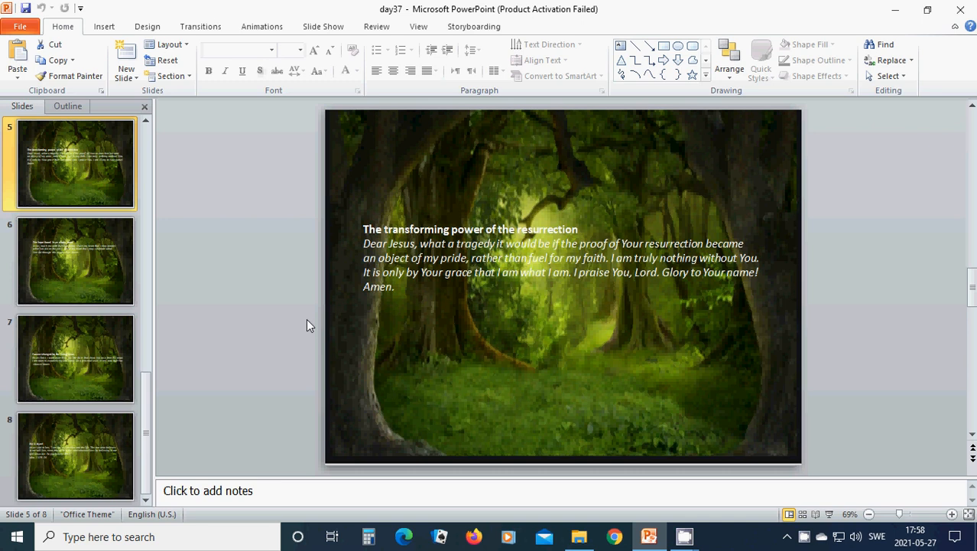
pyautogui.moveTo(107, 288)
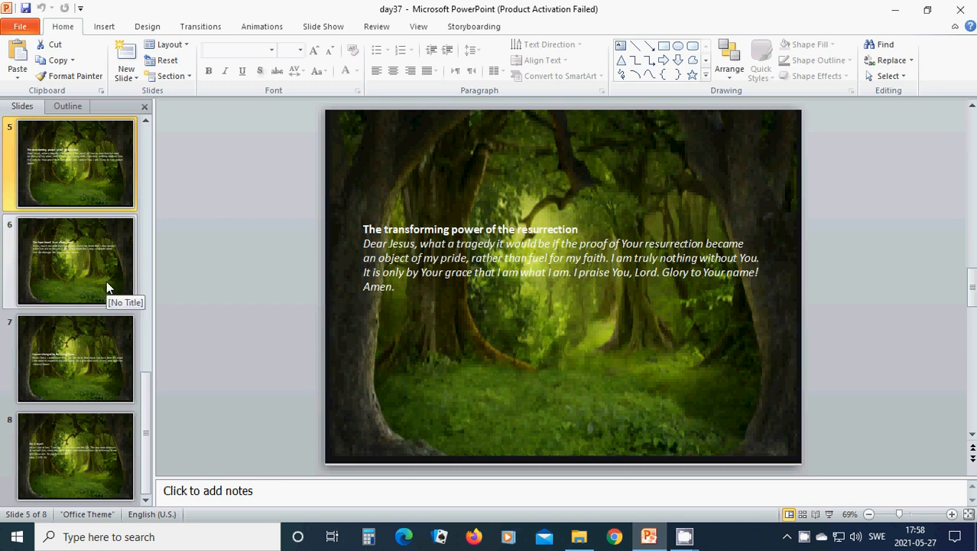
pyautogui.click(75, 260)
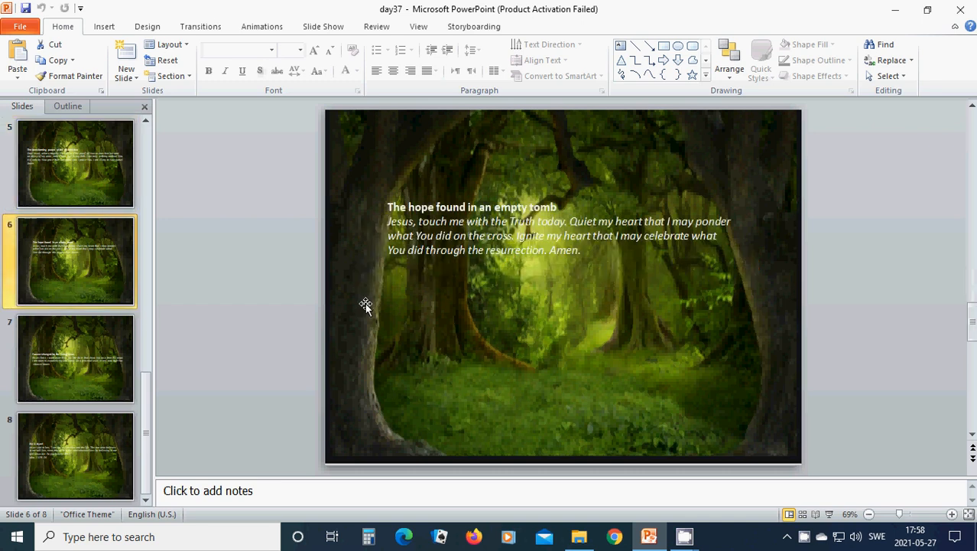
pyautogui.moveTo(398, 313)
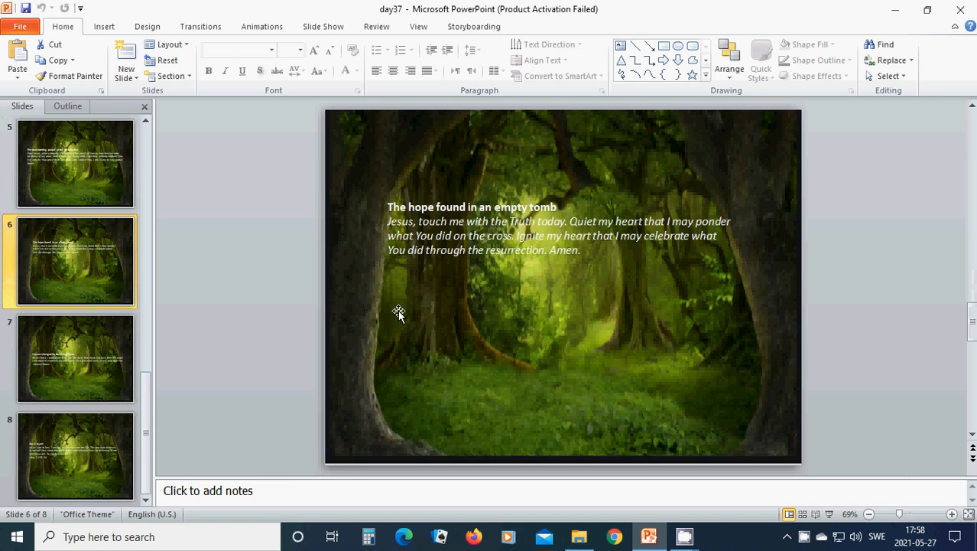
pyautogui.moveTo(382, 315)
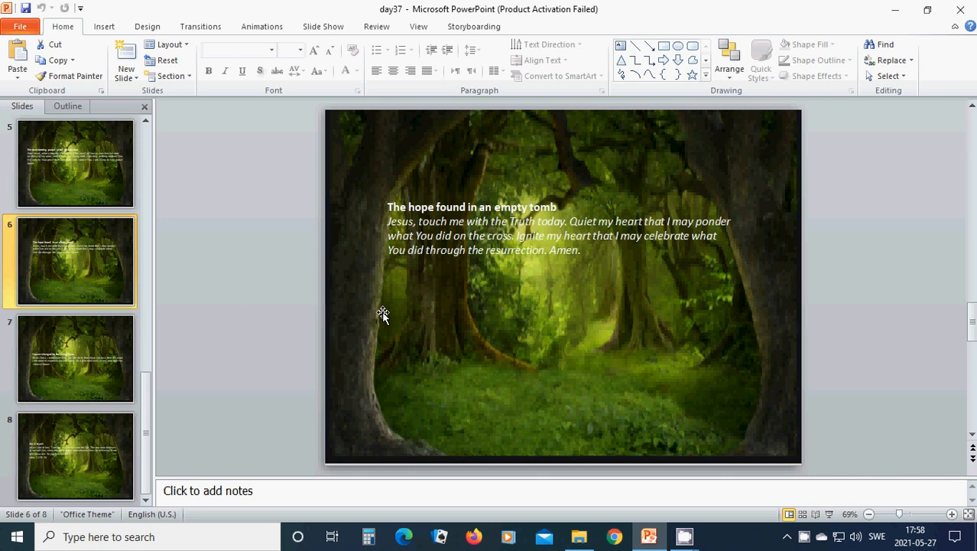
pyautogui.moveTo(395, 312)
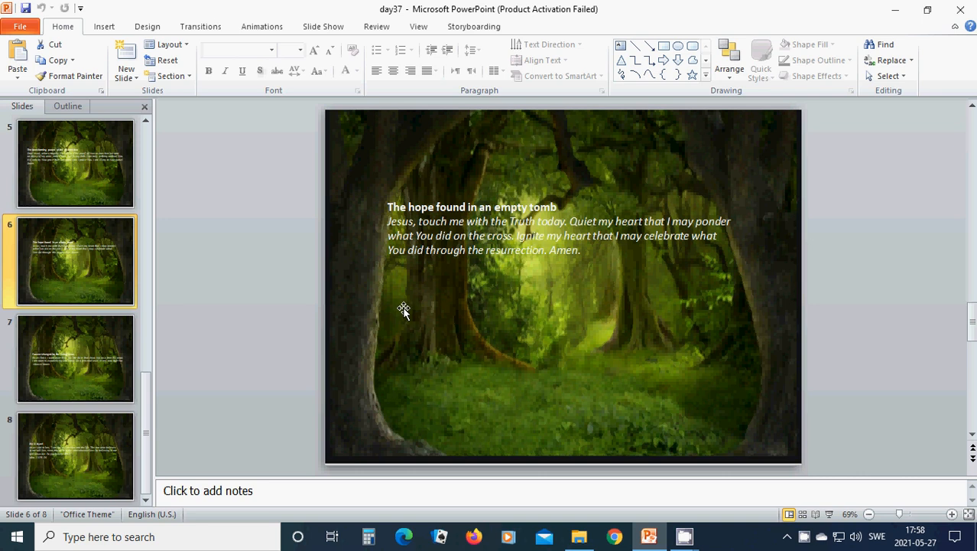
pyautogui.moveTo(92, 355)
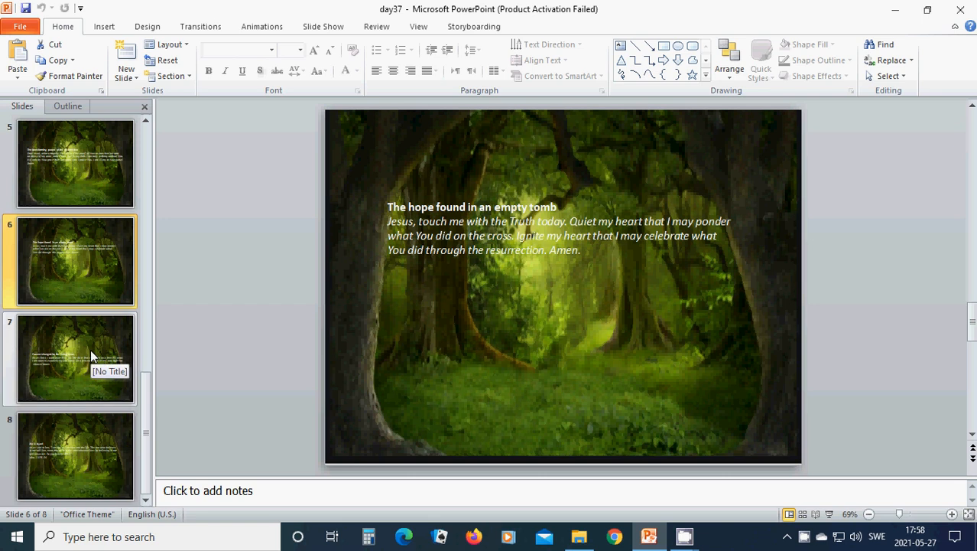
# Display slide 7, Forever changed by the living Jesus
pyautogui.click(75, 358)
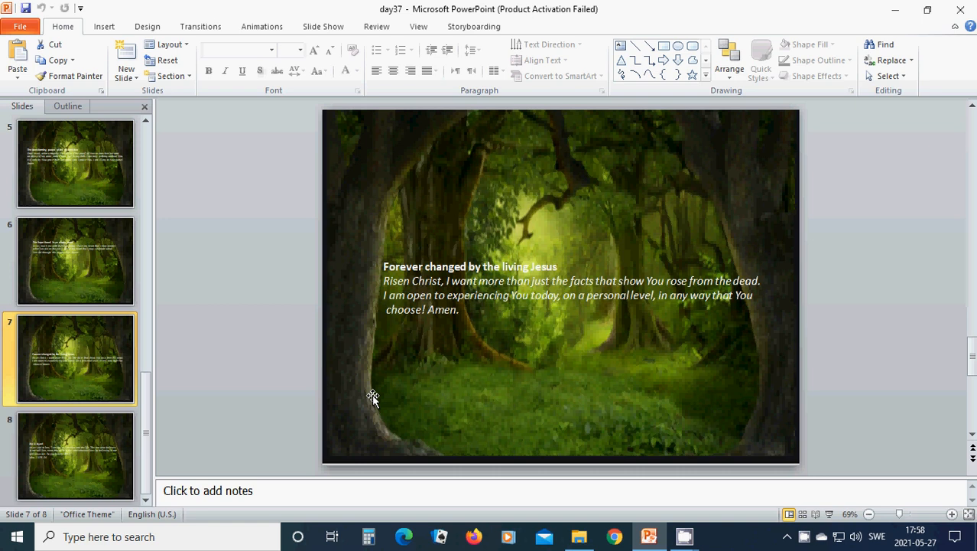
pyautogui.moveTo(69, 465)
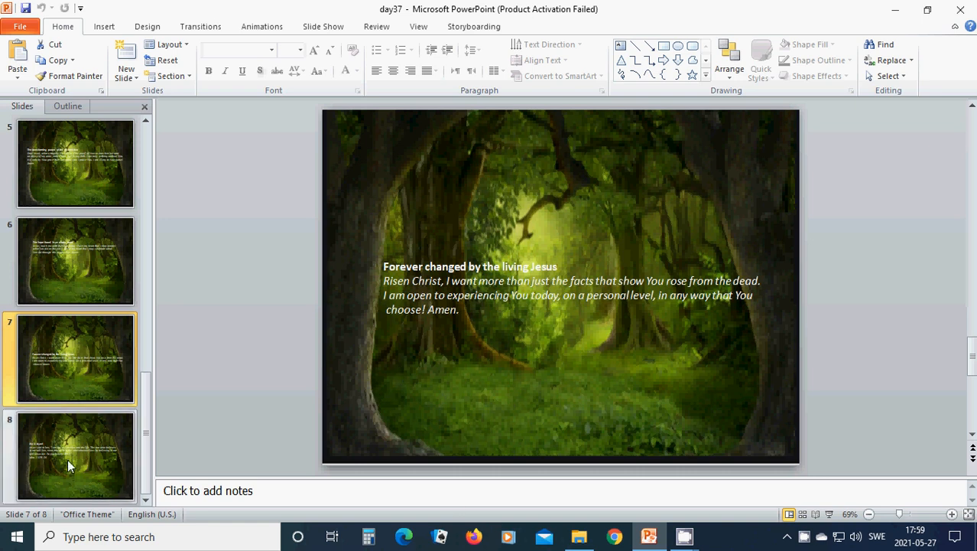
# Display the final slide 8, He is risen!, with the John 11:25–26 verse
pyautogui.click(75, 456)
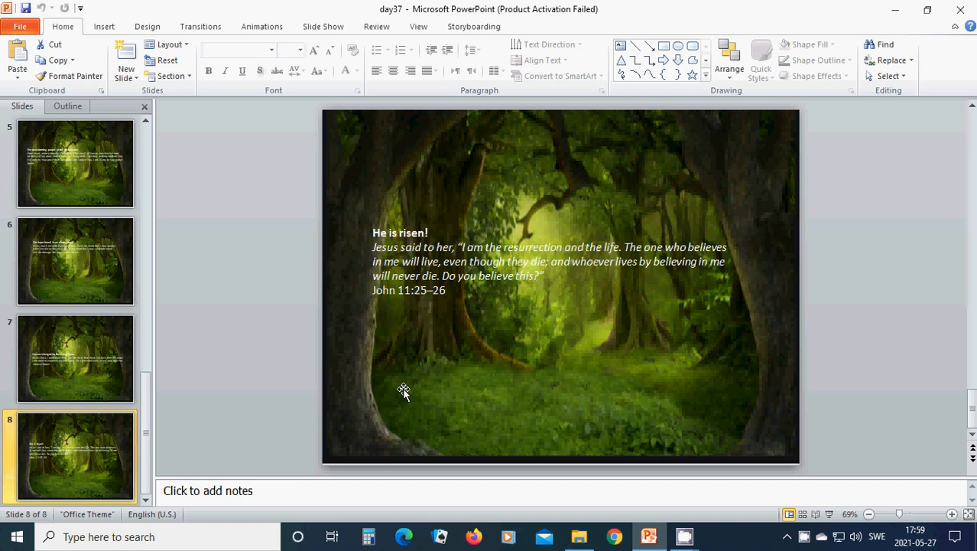
pyautogui.moveTo(446, 373)
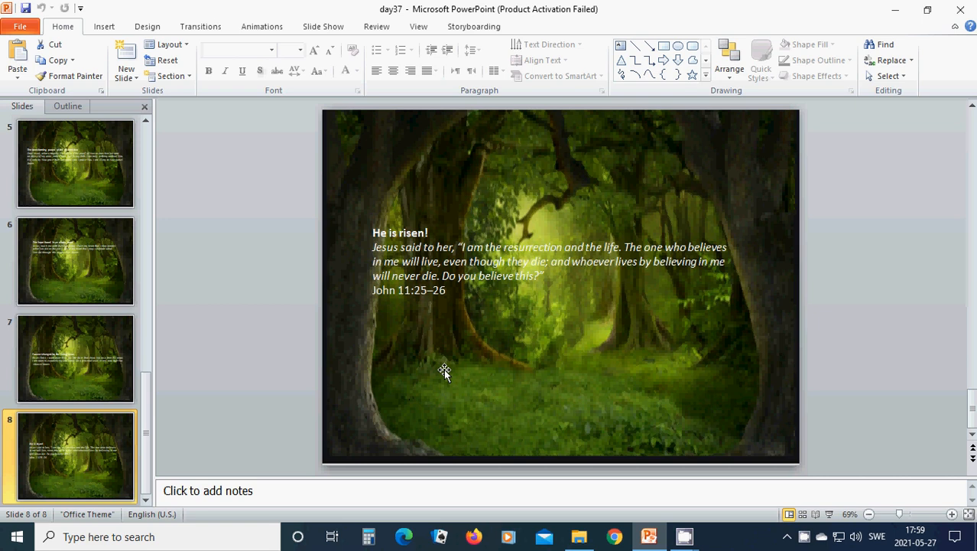
pyautogui.moveTo(471, 361)
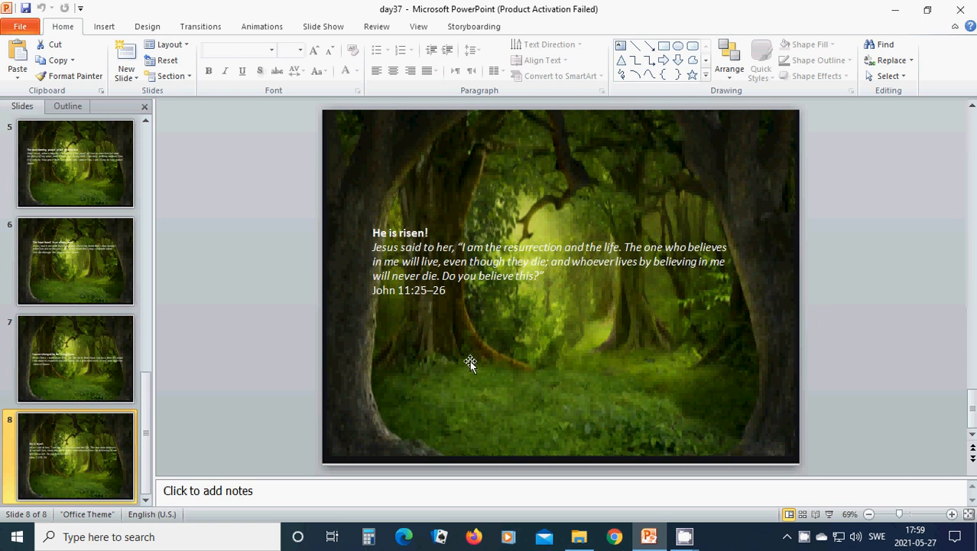
pyautogui.moveTo(524, 358)
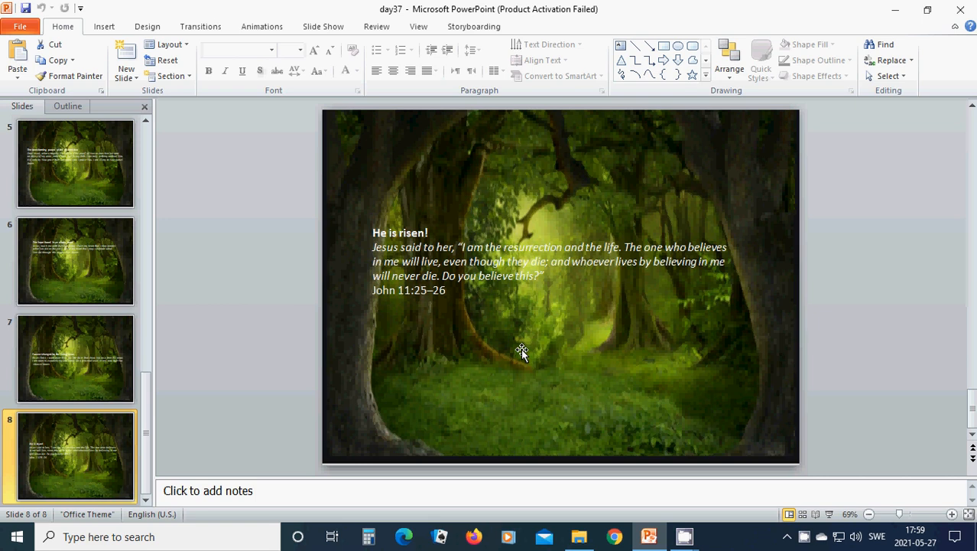
pyautogui.moveTo(505, 350)
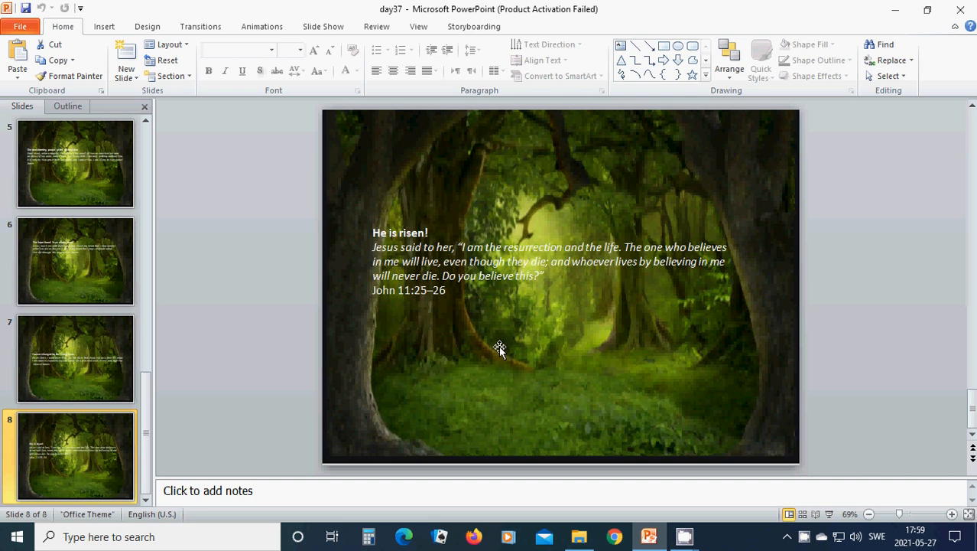
pyautogui.moveTo(496, 353)
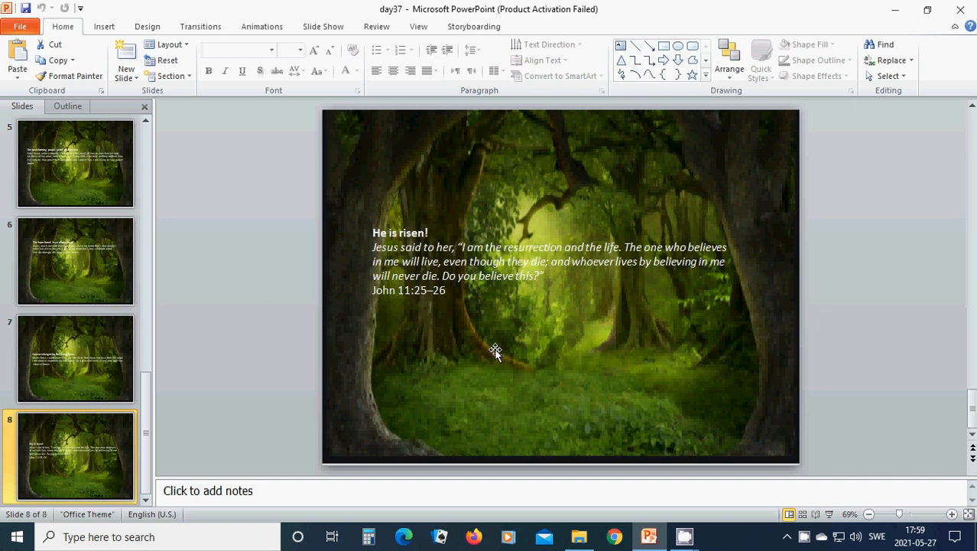
pyautogui.moveTo(497, 359)
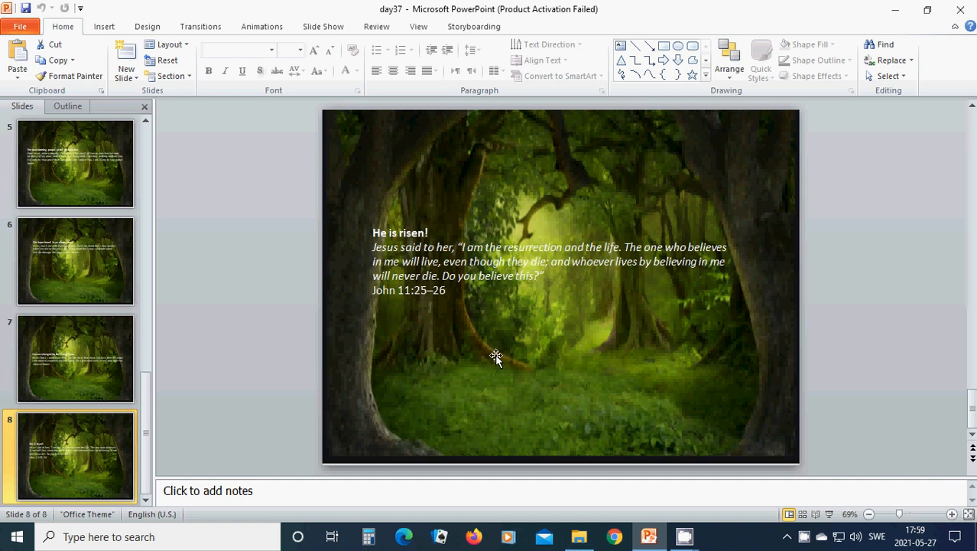